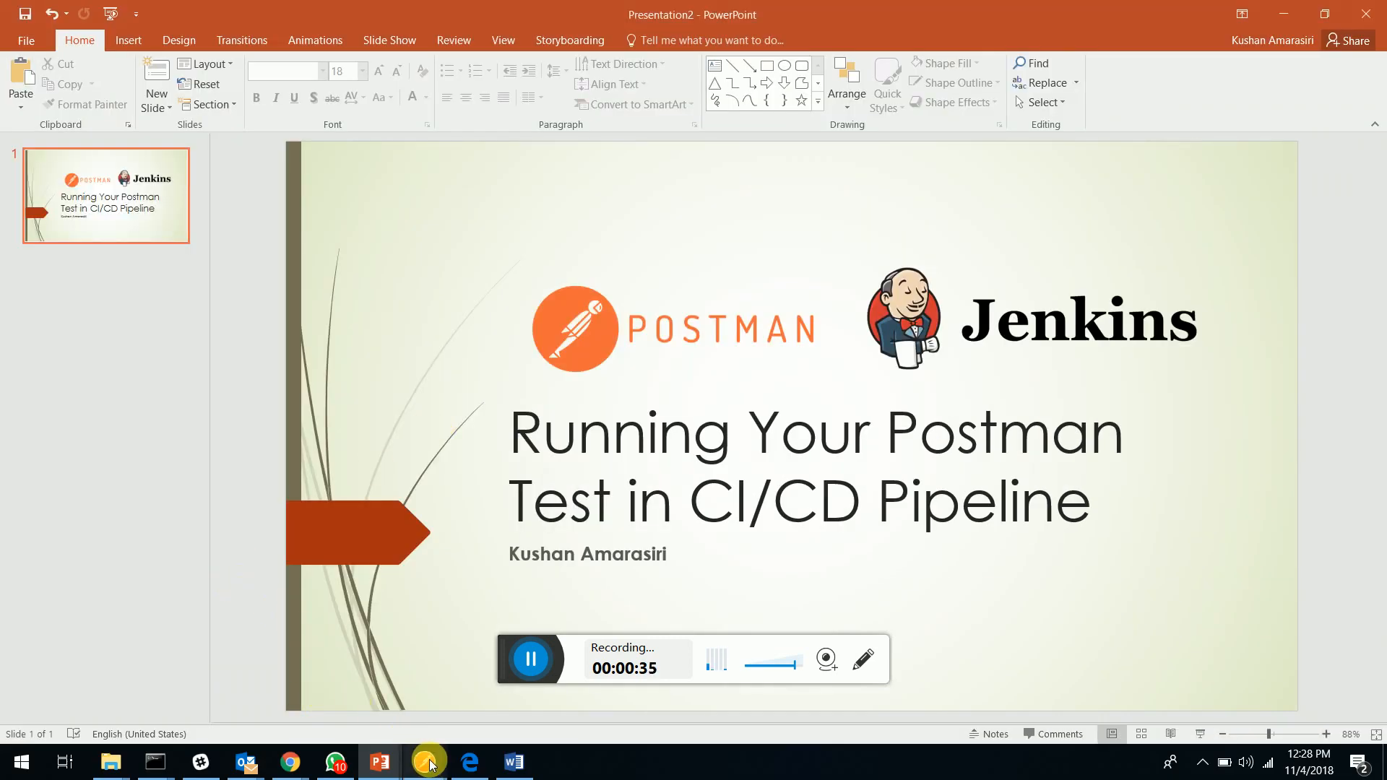
Step: Bring up Postman showing the Kushan's Test collection with its two requests
{"action": "left_click", "coordinate": [428, 763]}
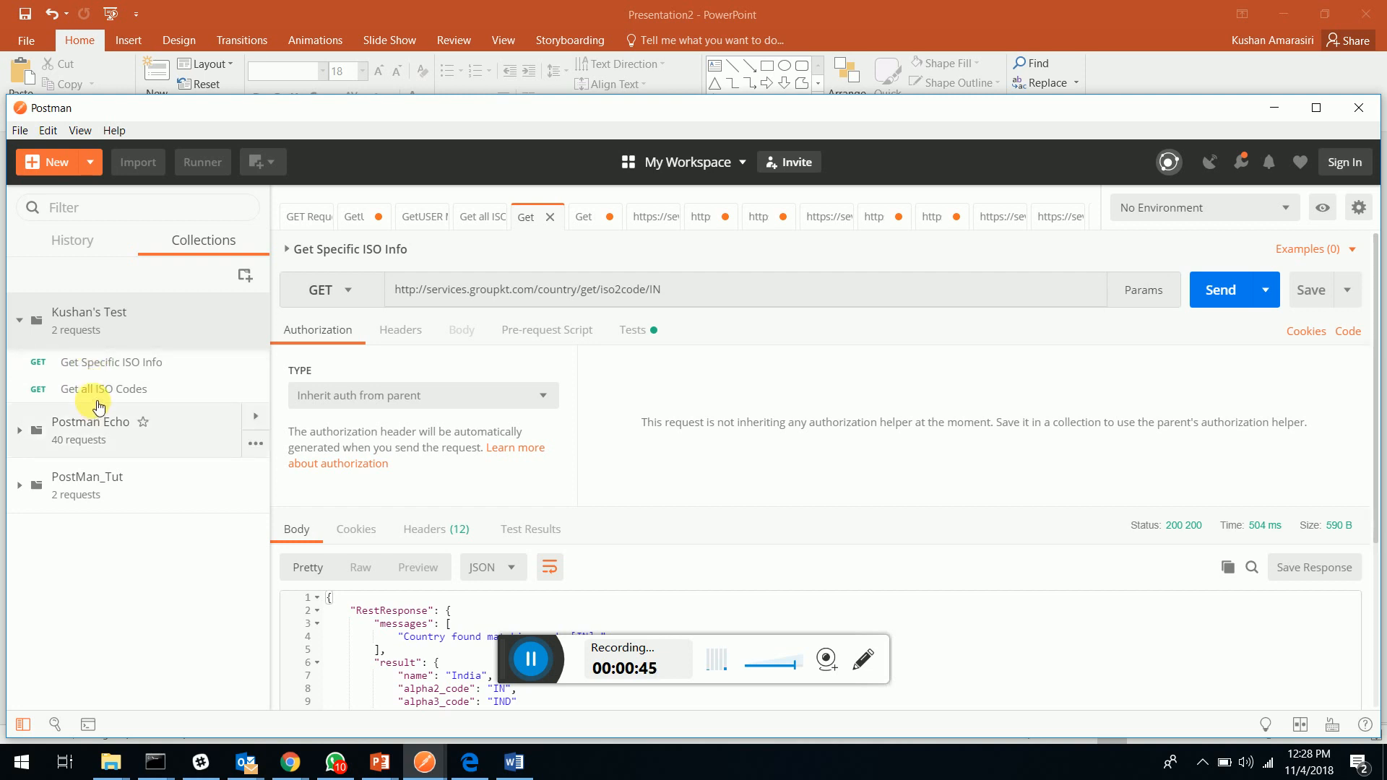
{"action": "mouse_move", "coordinate": [101, 430]}
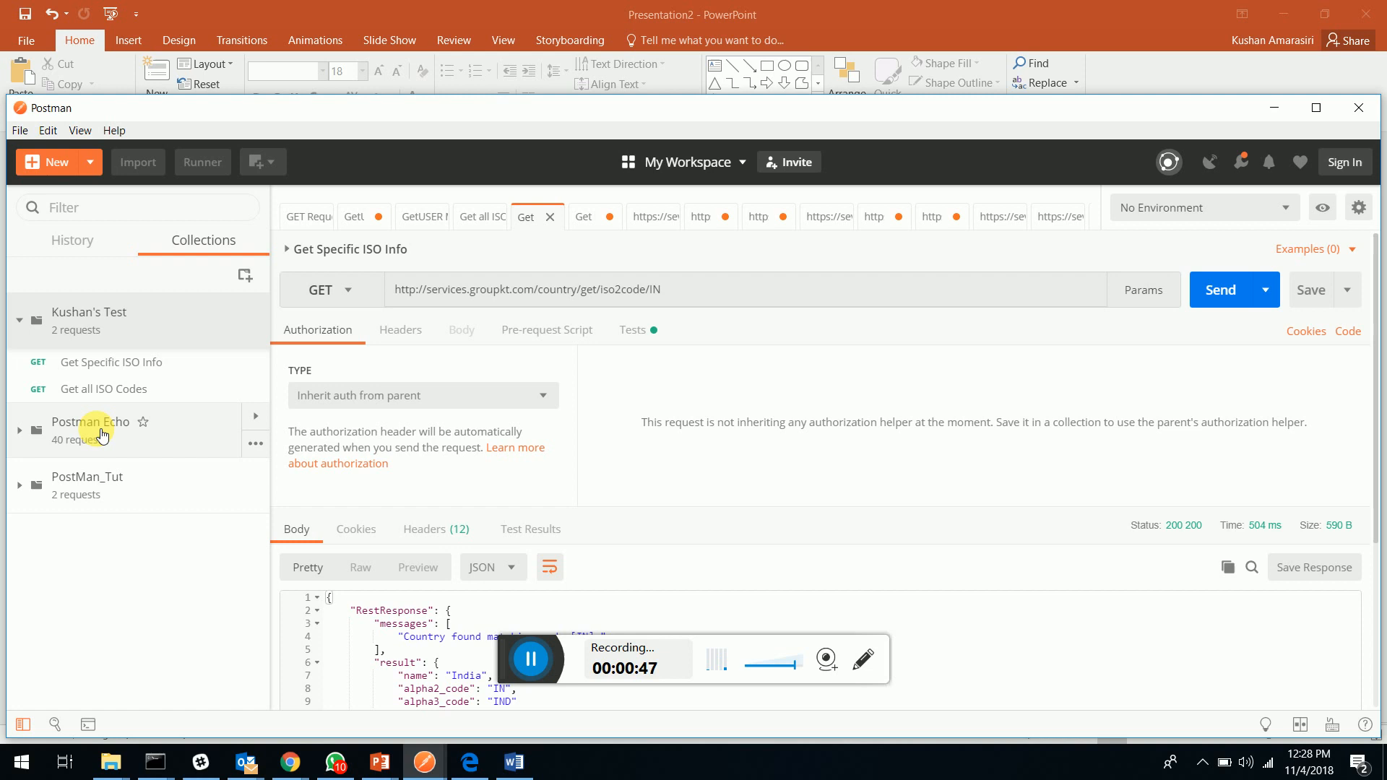
{"action": "mouse_move", "coordinate": [110, 394]}
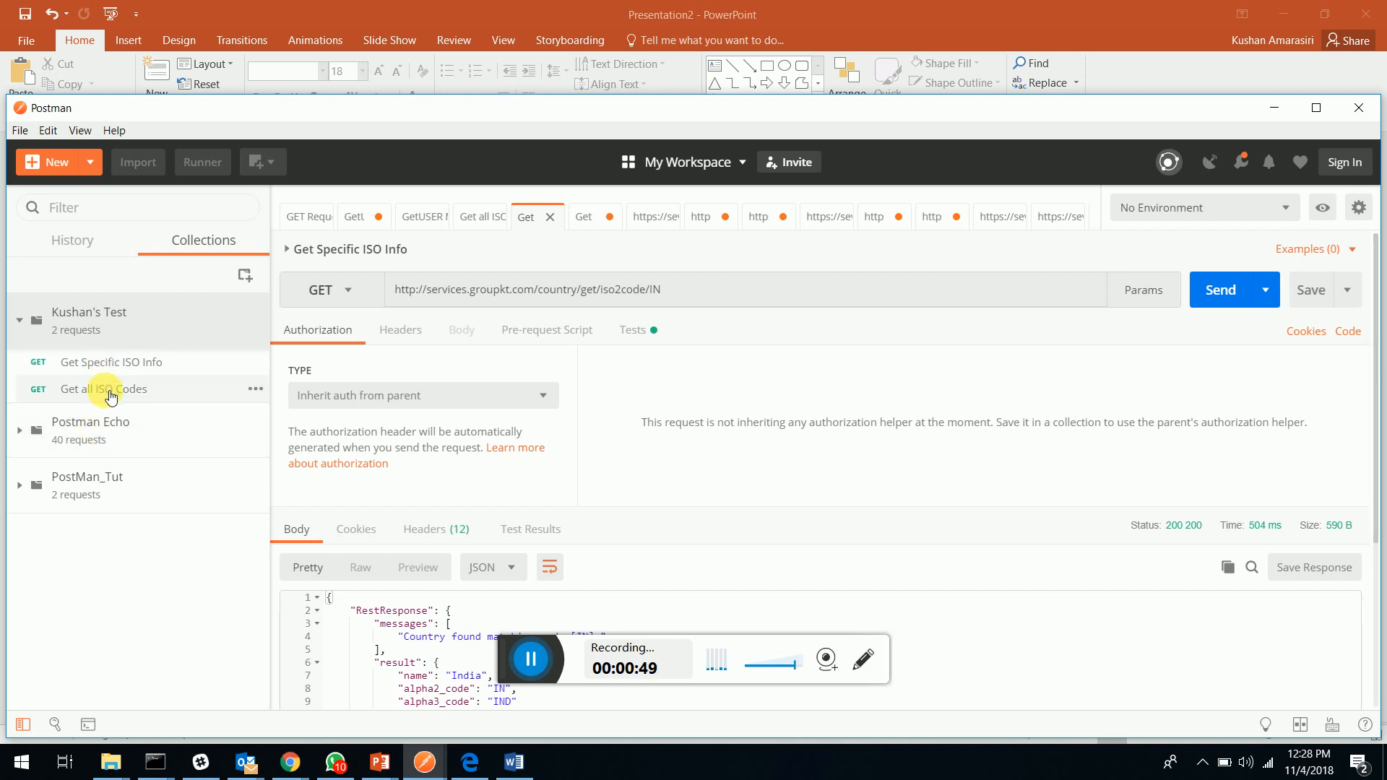
{"action": "mouse_move", "coordinate": [109, 364]}
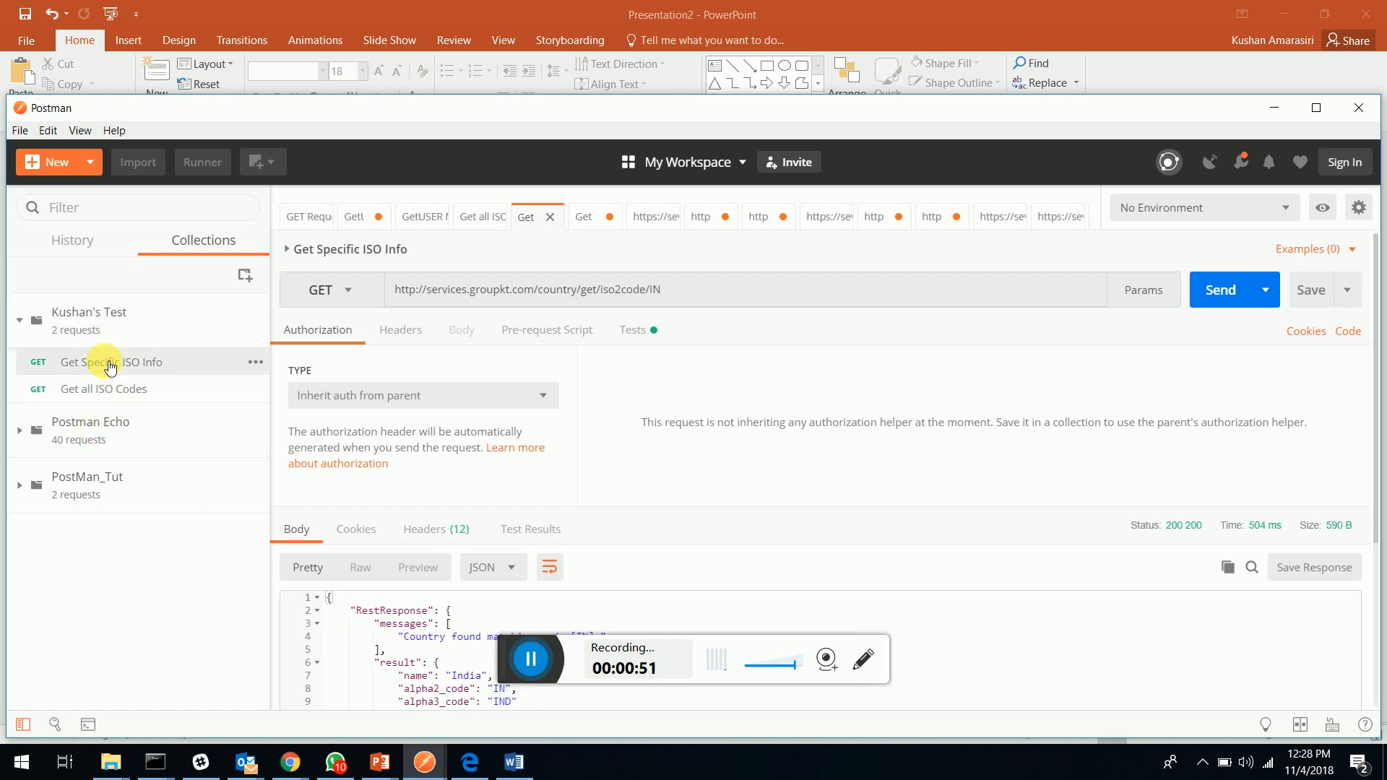
{"action": "mouse_move", "coordinate": [129, 361]}
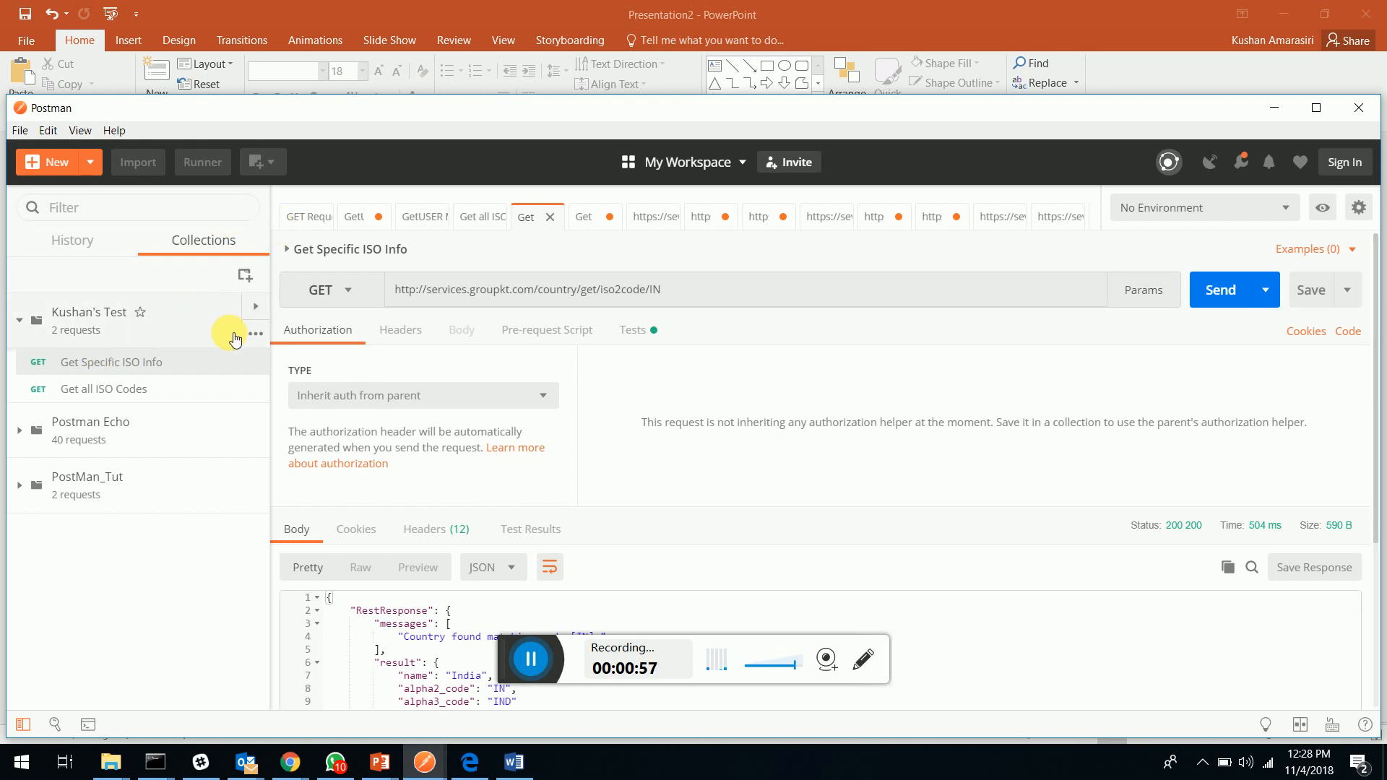
Step: Export Kushan's Test as a Collection v2.1 JSON file saved to Local Disk (C:)
{"action": "left_click", "coordinate": [254, 334]}
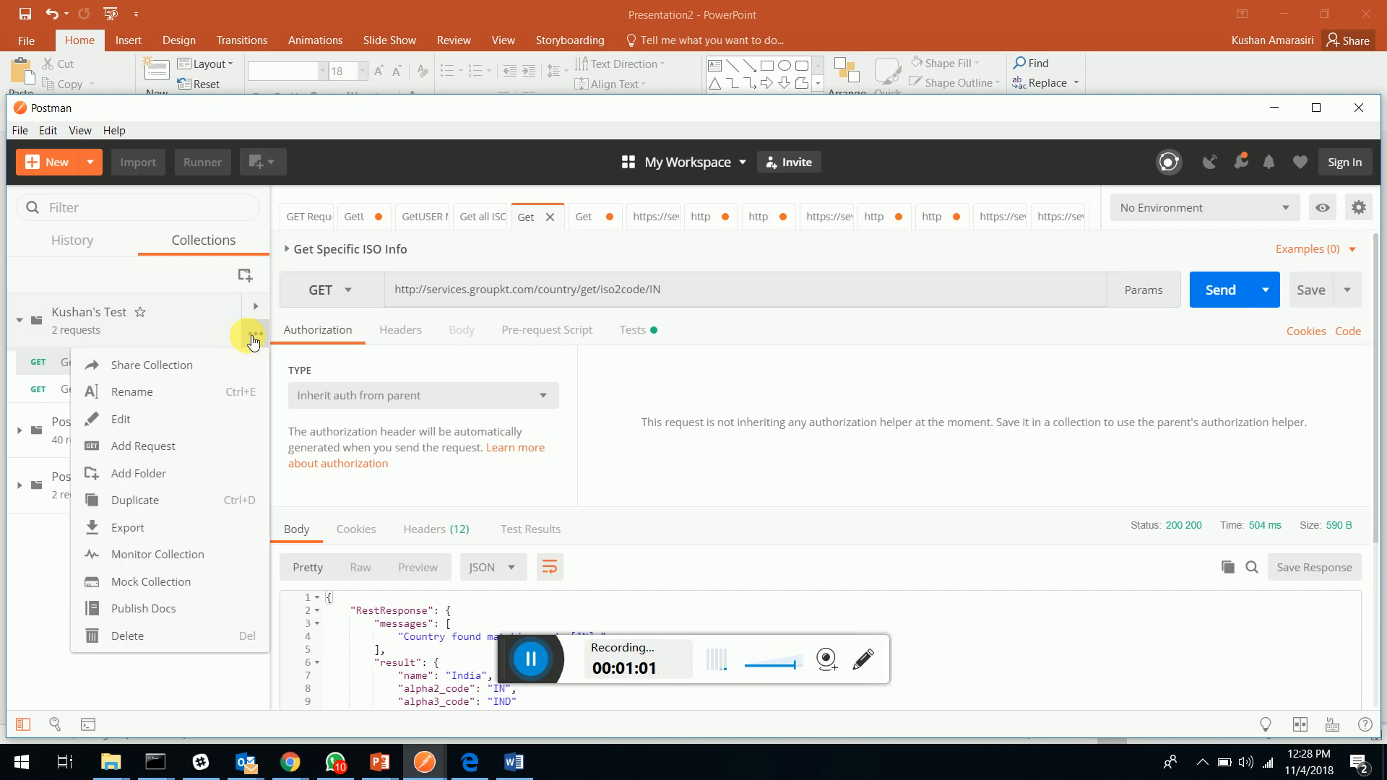
{"action": "left_click", "coordinate": [127, 527]}
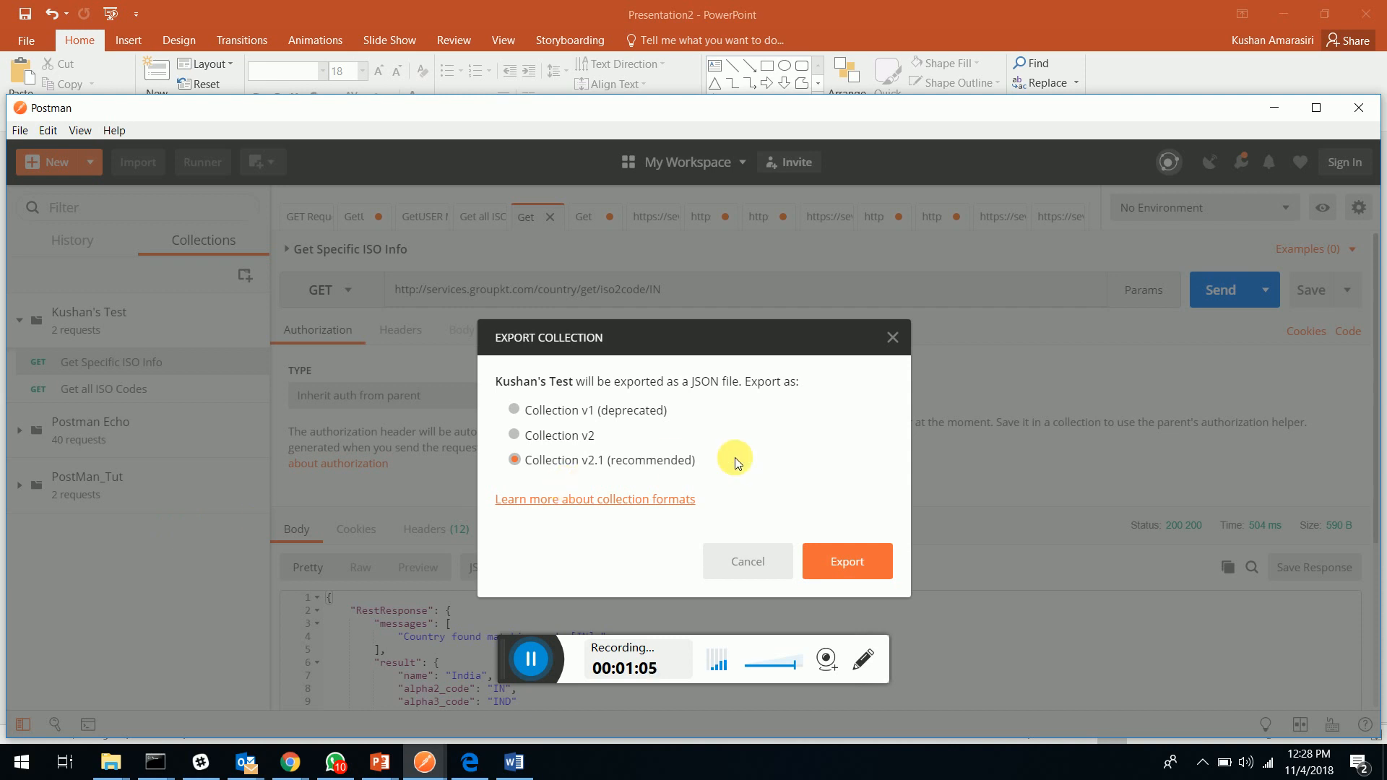
{"action": "mouse_move", "coordinate": [612, 445]}
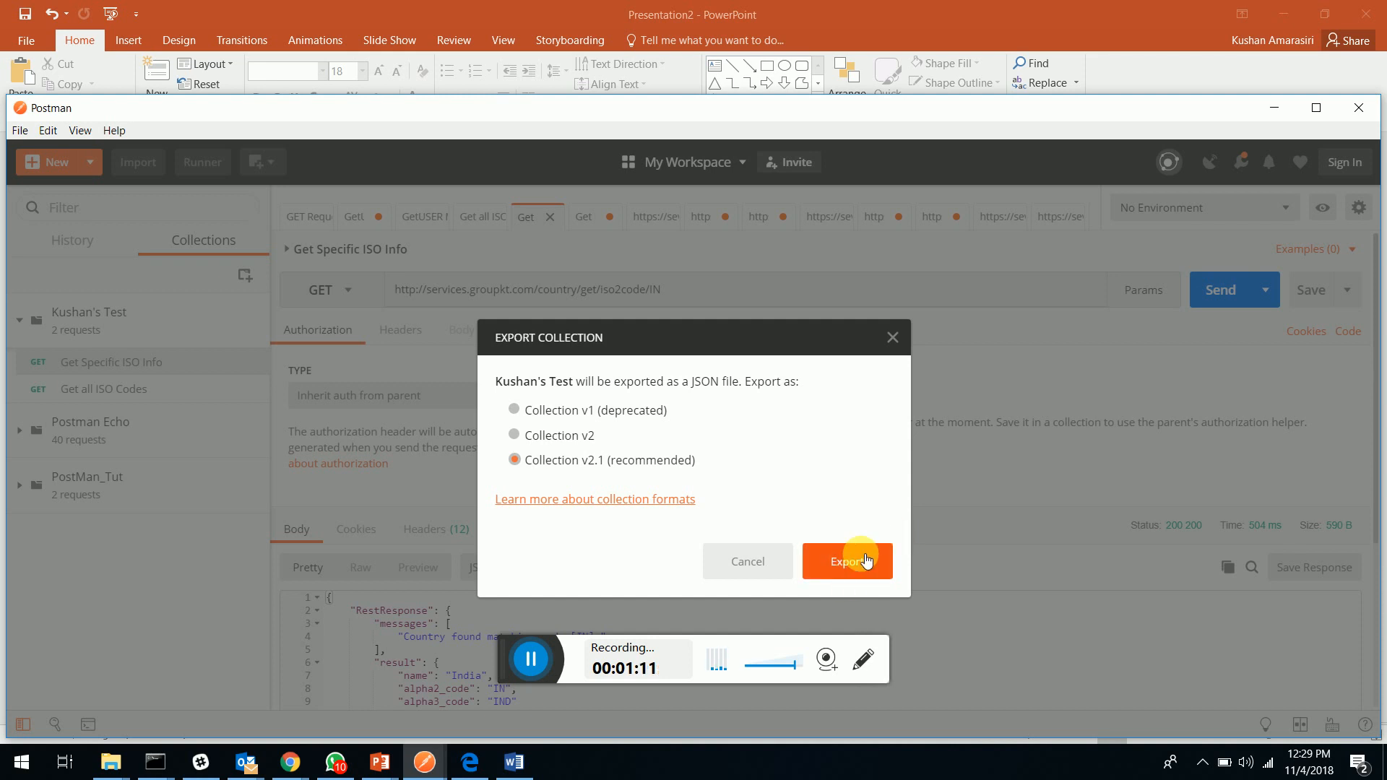
{"action": "left_click", "coordinate": [847, 560]}
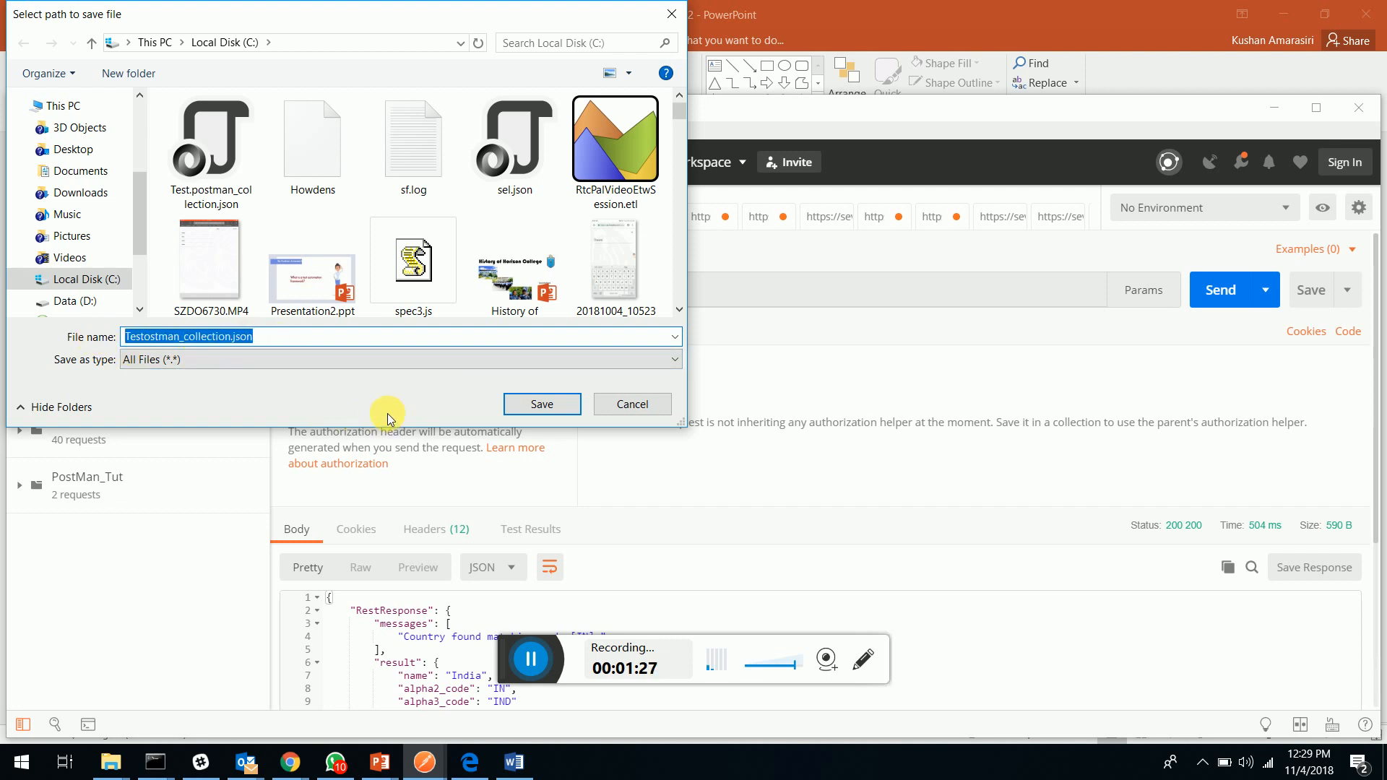
{"action": "left_click", "coordinate": [542, 404]}
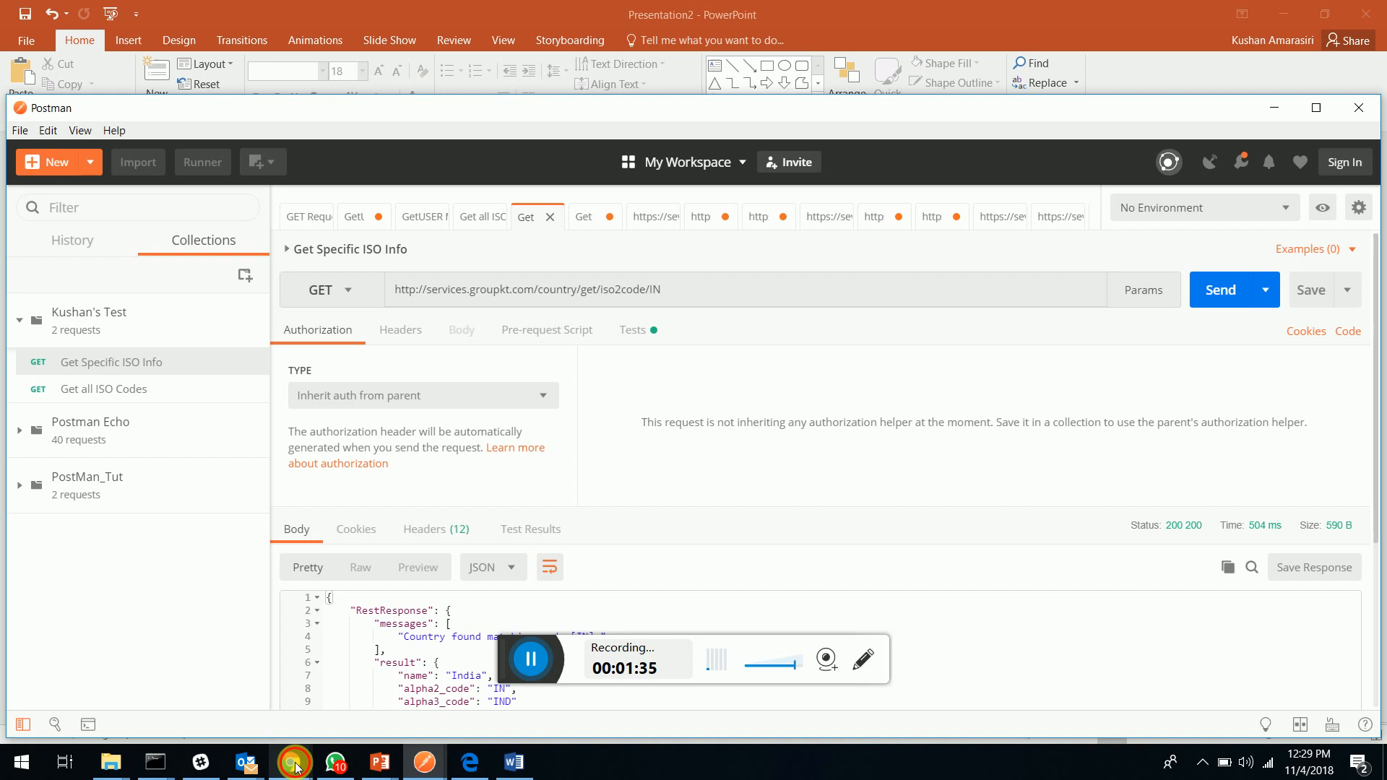
Step: In Chrome, read through the Newman command-line integration docs page and select its address
{"action": "left_click", "coordinate": [289, 762]}
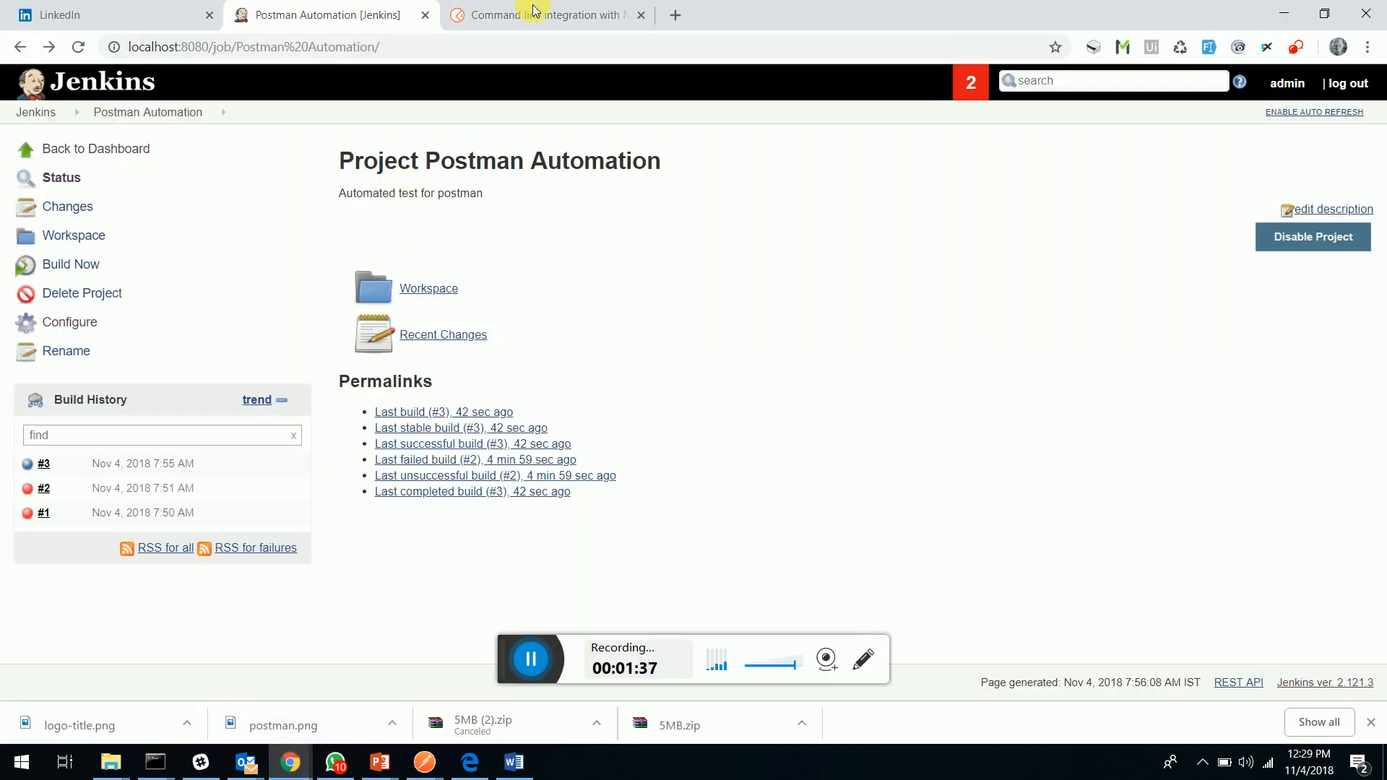
{"action": "left_click", "coordinate": [553, 14]}
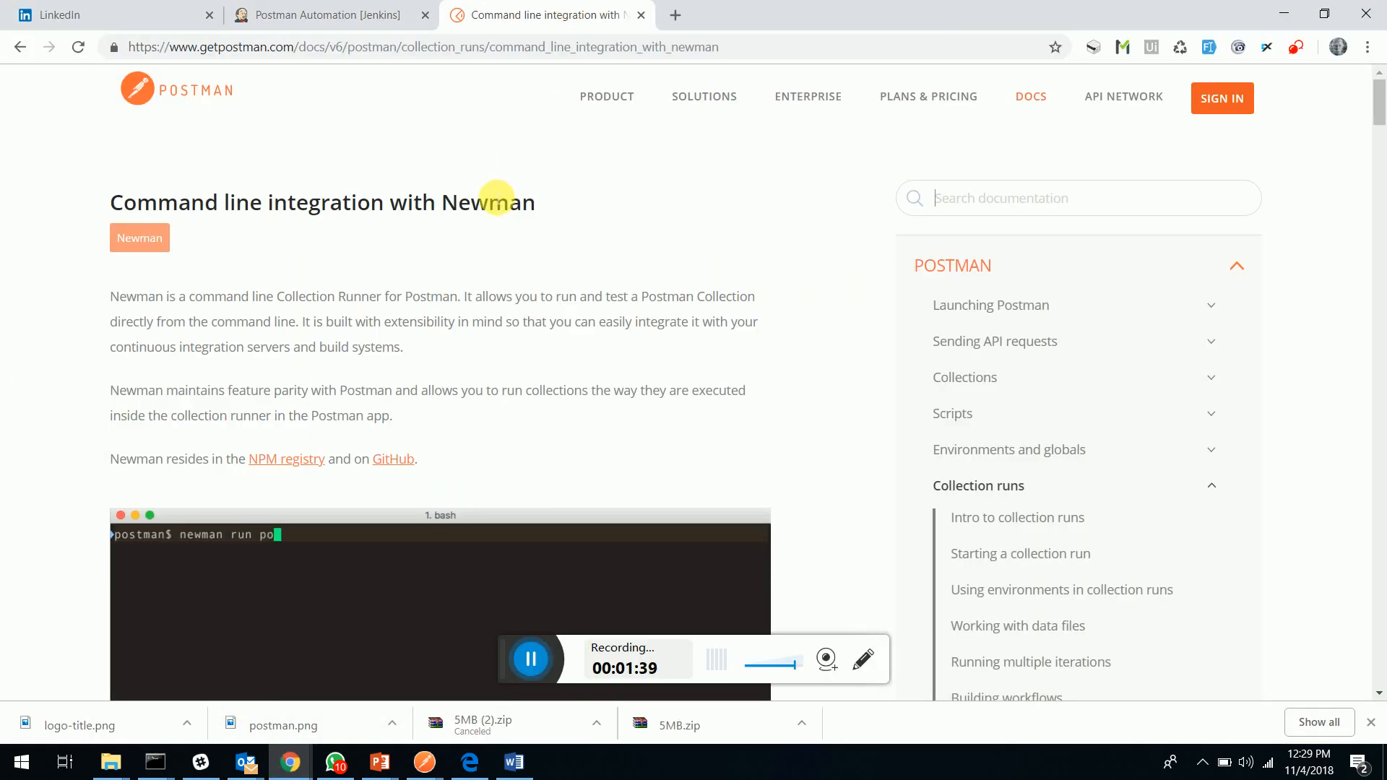
{"action": "left_click", "coordinate": [358, 49]}
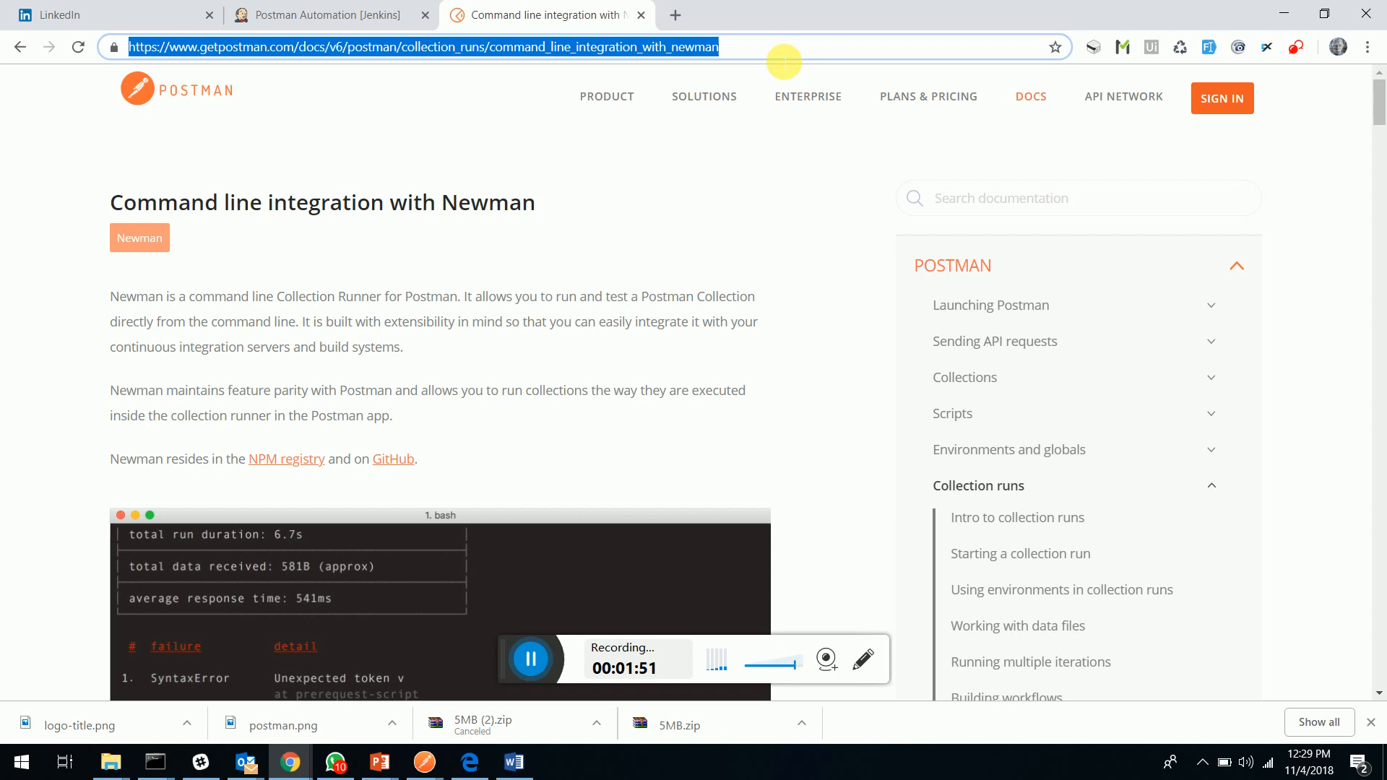
{"action": "scroll", "scroll_direction": "down", "scroll_amount": 3}
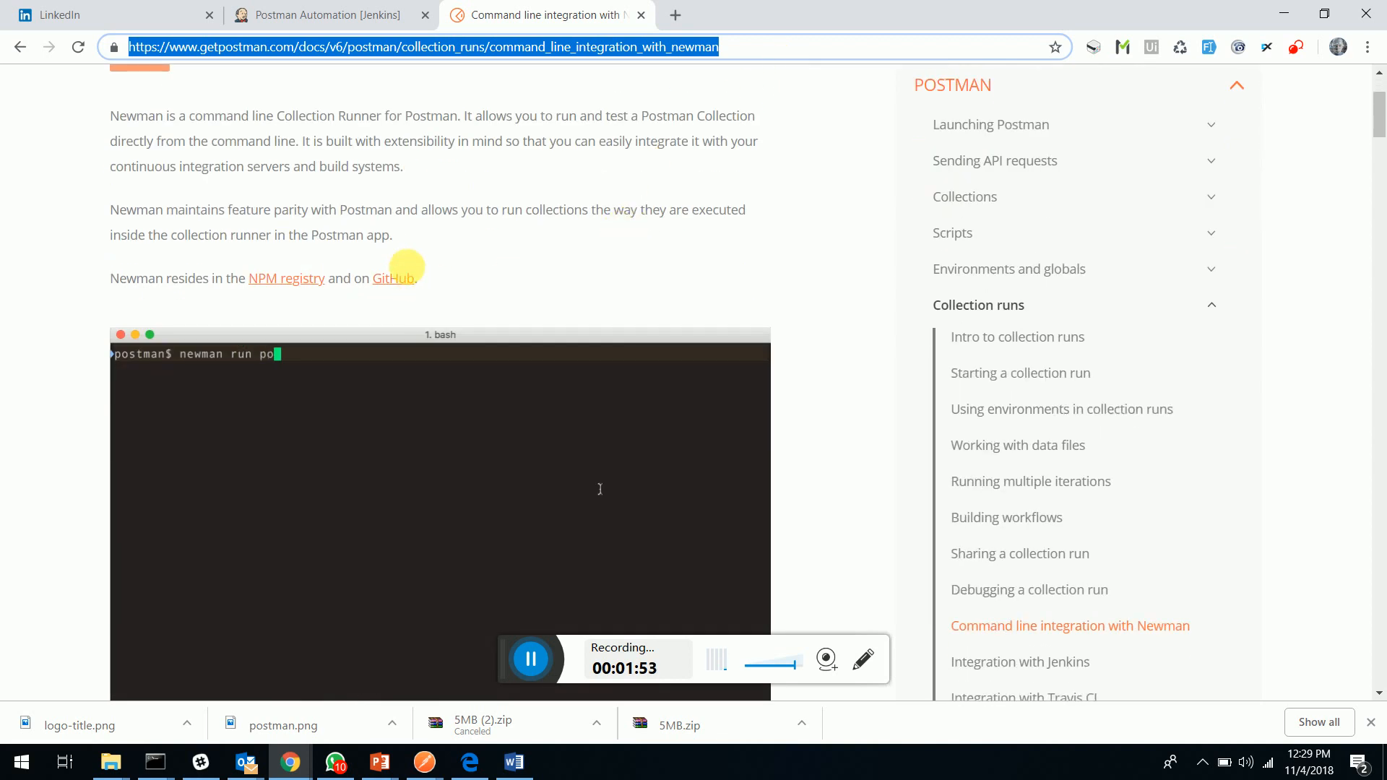
{"action": "scroll", "scroll_direction": "down", "scroll_amount": 3}
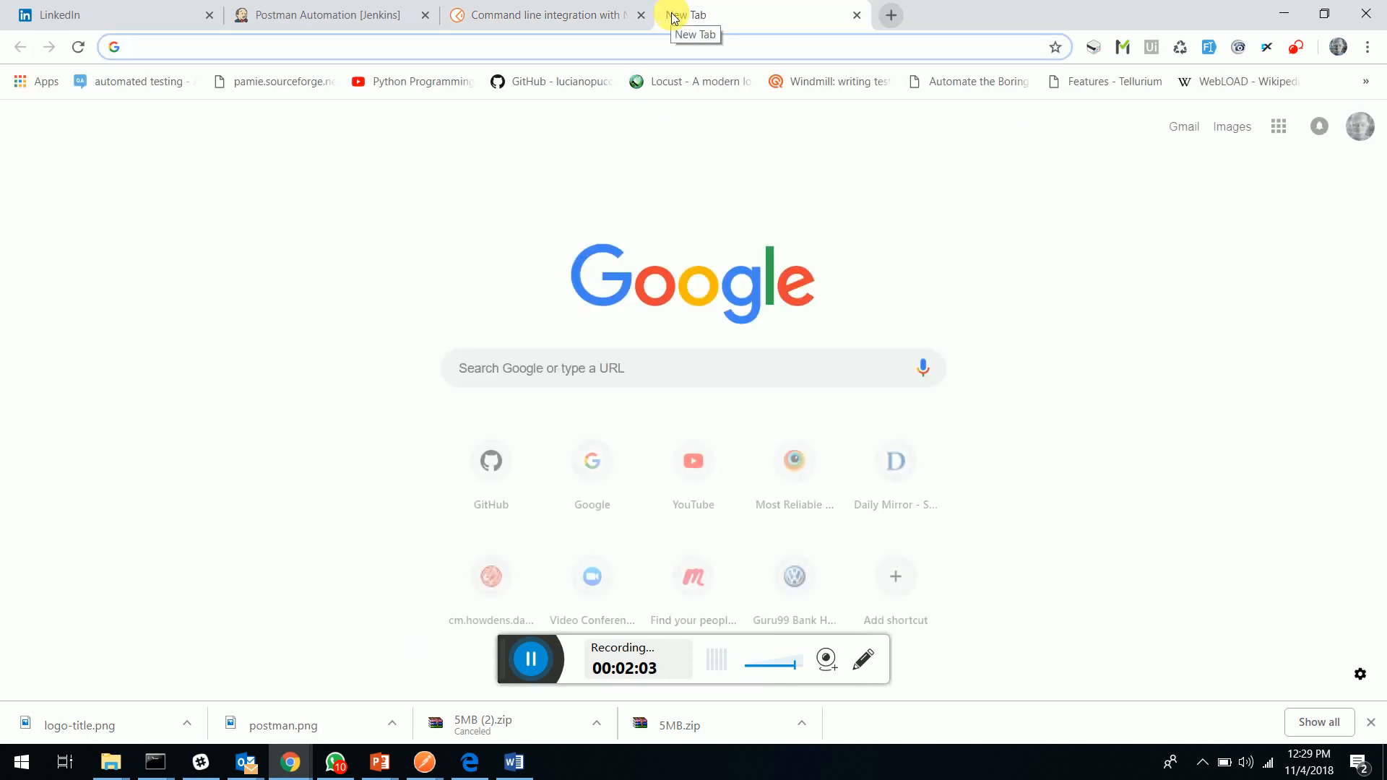
Step: Search for node and open the official nodejs.org homepage in the new tab
{"action": "type", "text": "node"}
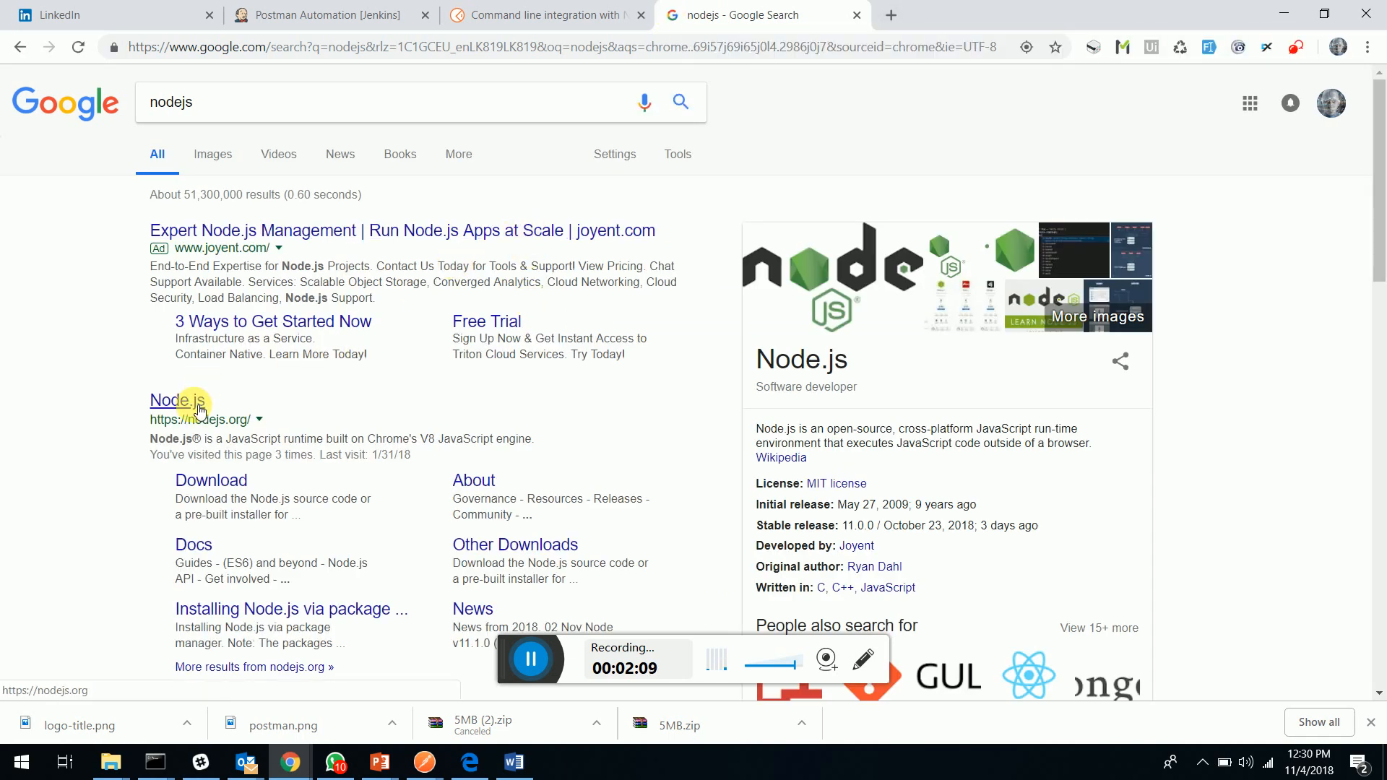
{"action": "left_click", "coordinate": [179, 400]}
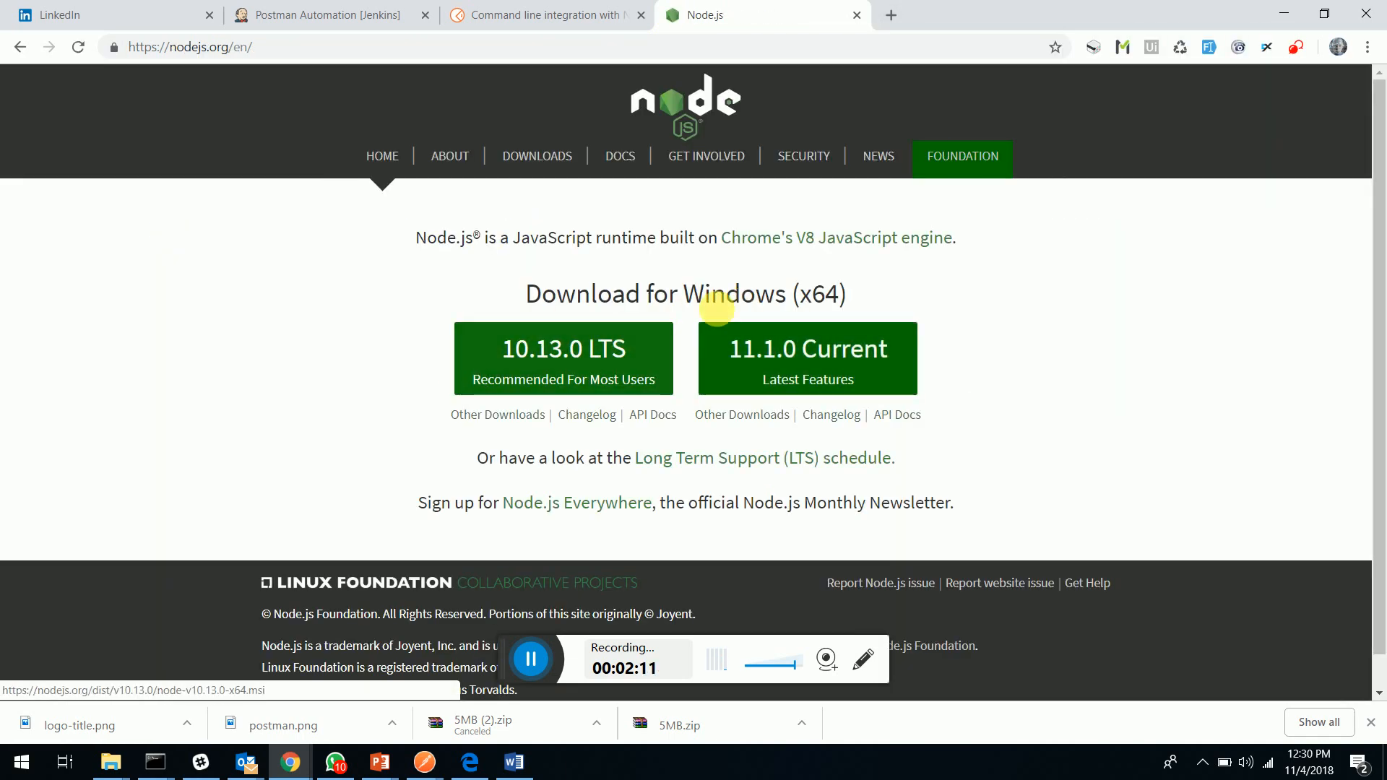
{"action": "left_click", "coordinate": [531, 14]}
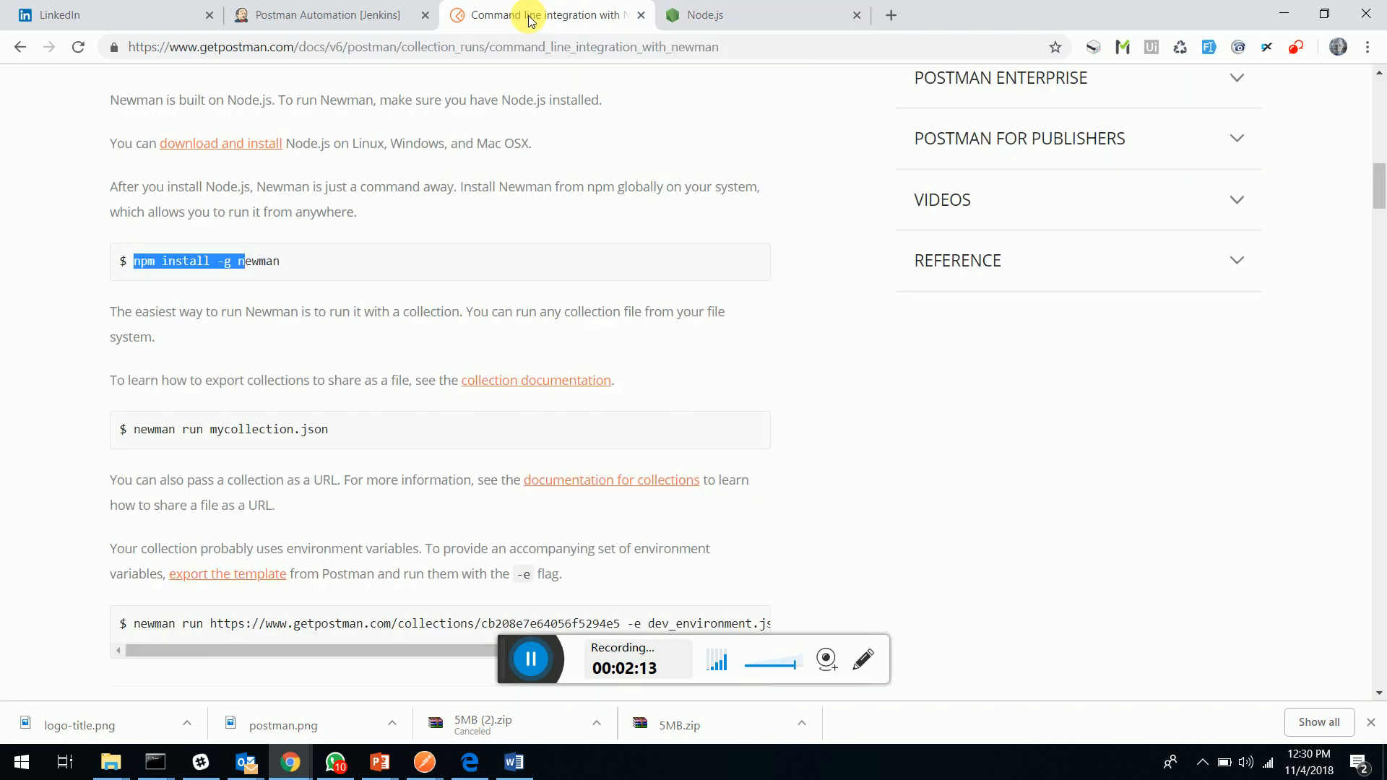
Step: Back on the Newman docs, highlight the parts of the 'npm install -g newman' command
{"action": "double_click", "coordinate": [145, 260]}
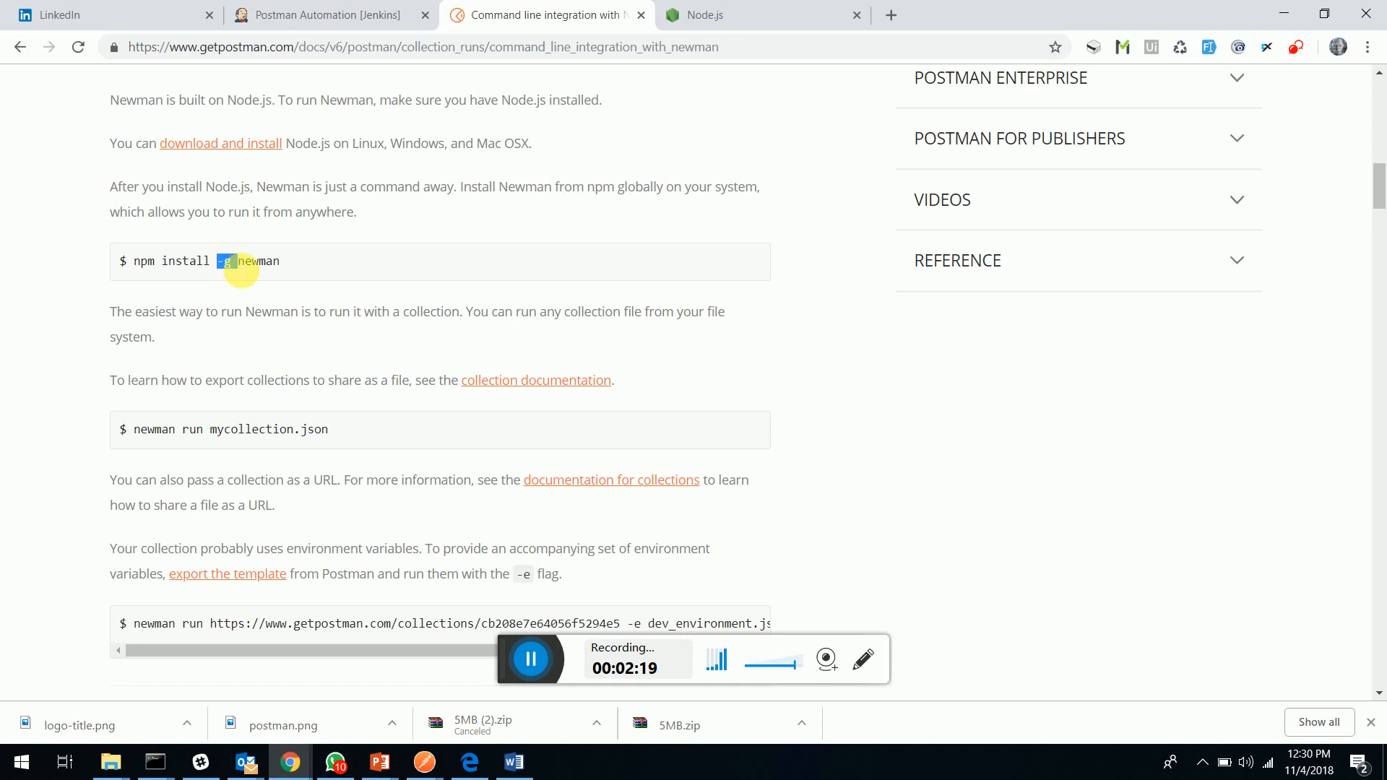
{"action": "double_click", "coordinate": [257, 260]}
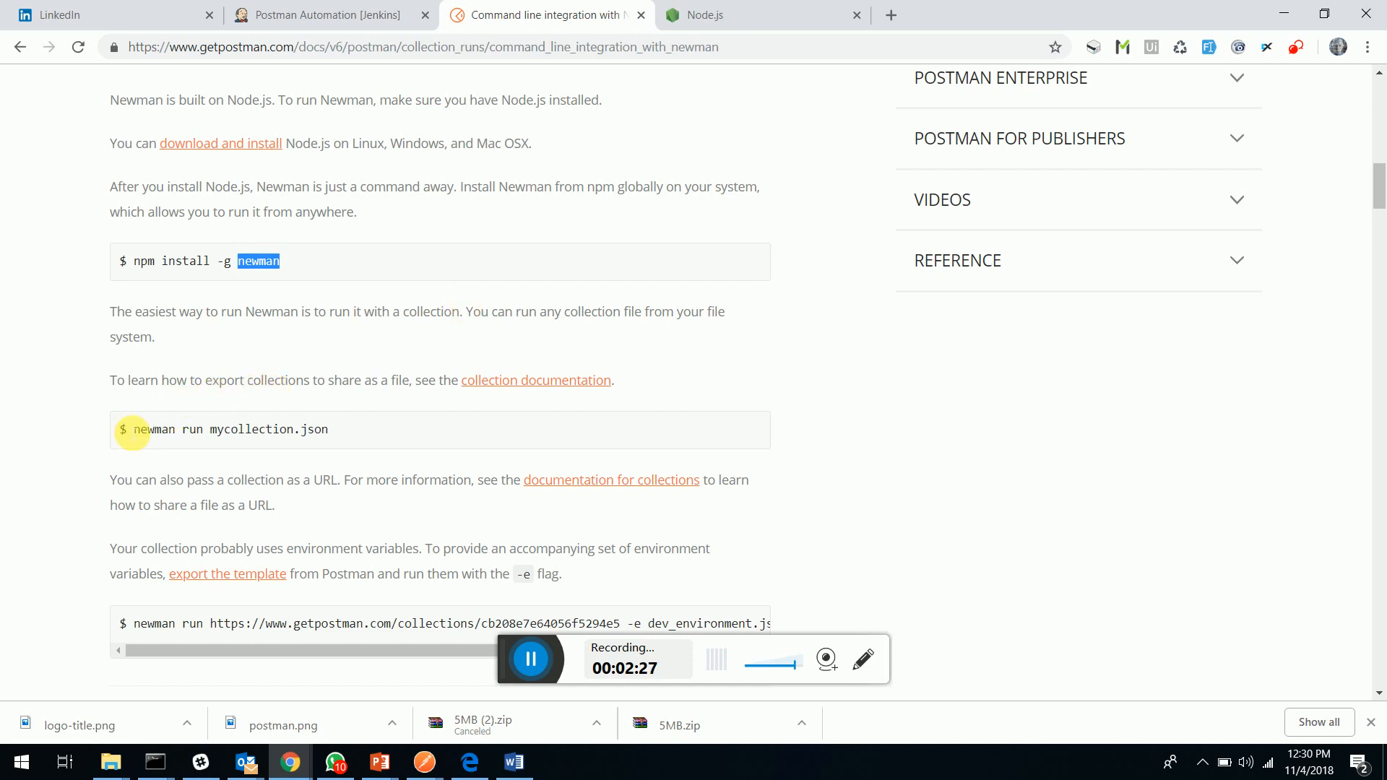
{"action": "double_click", "coordinate": [153, 429]}
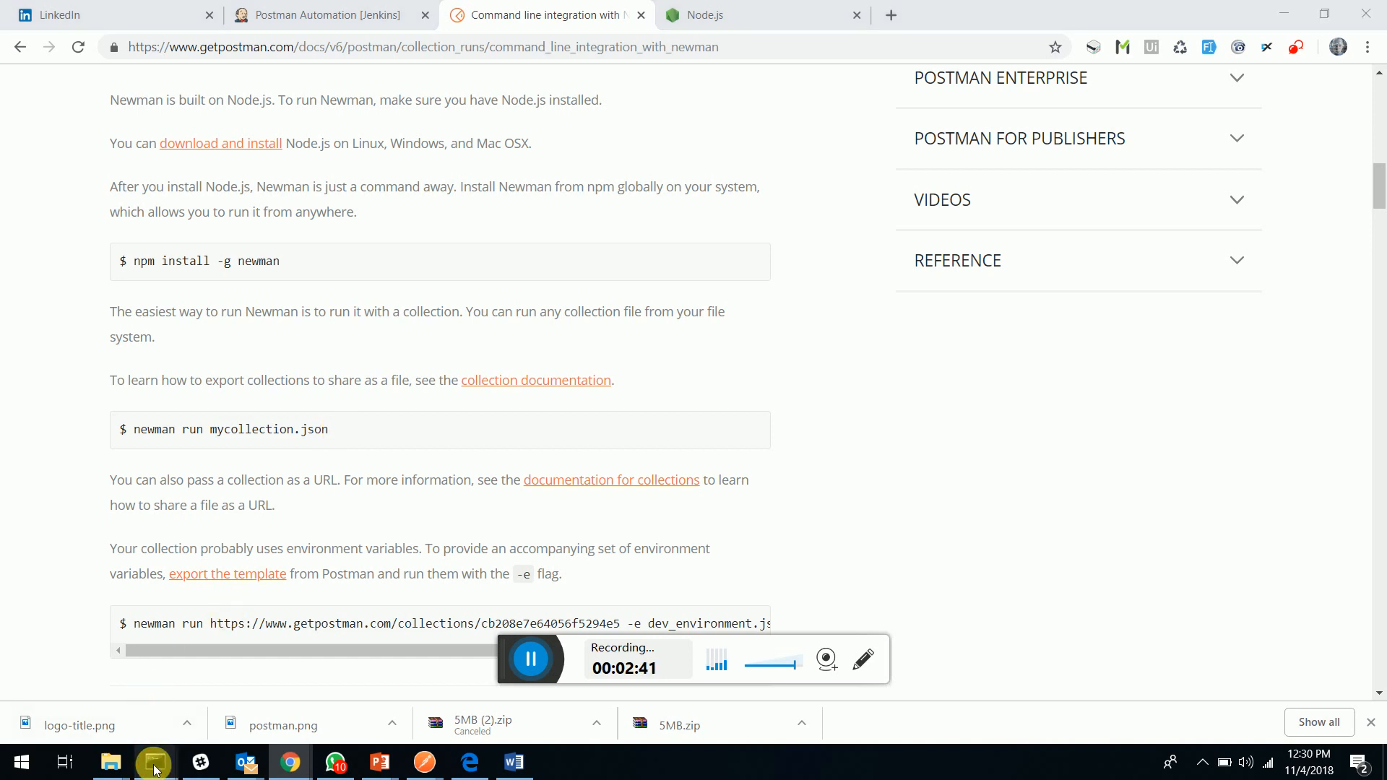
Step: Run 'newman run c:\Testostman_collection.json' in Command Prompt so both requests and assertions pass
{"action": "left_click", "coordinate": [153, 762]}
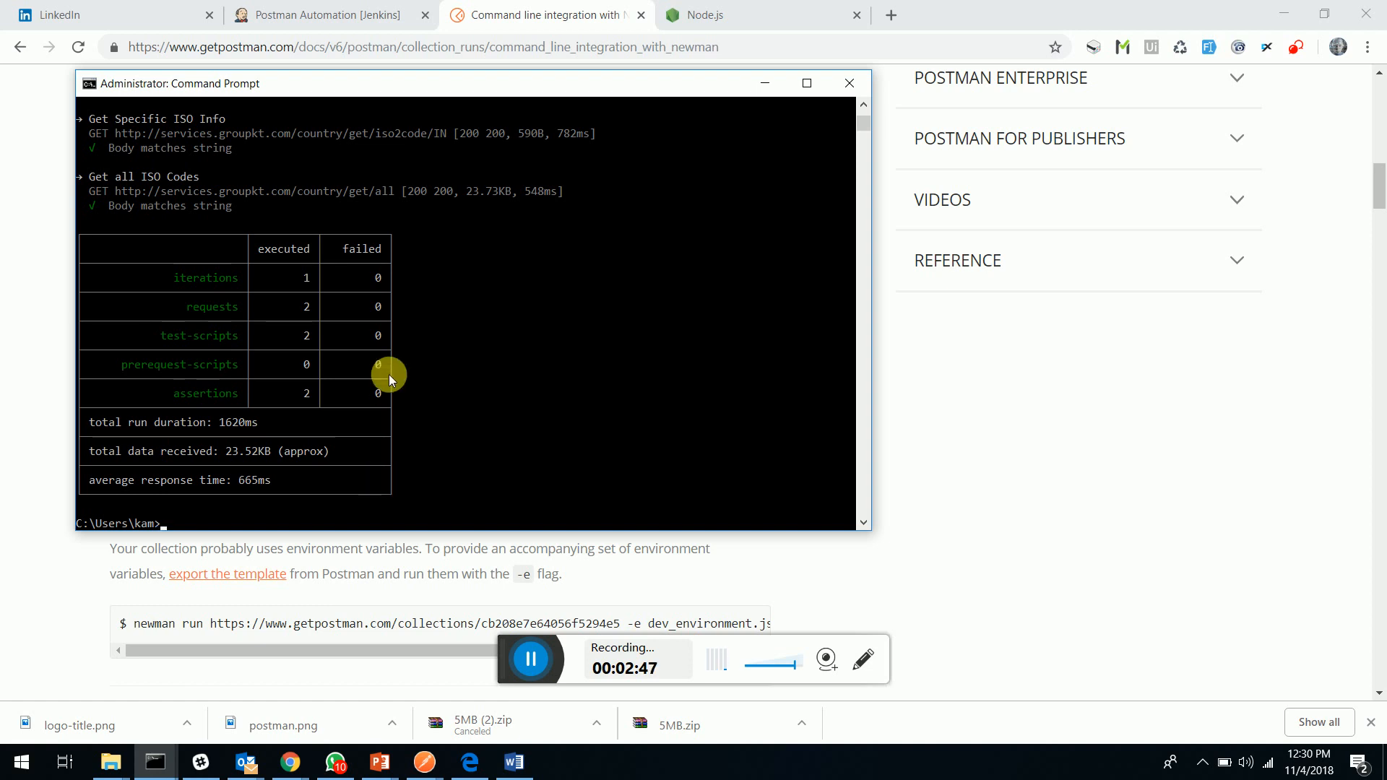
{"action": "mouse_move", "coordinate": [105, 762]}
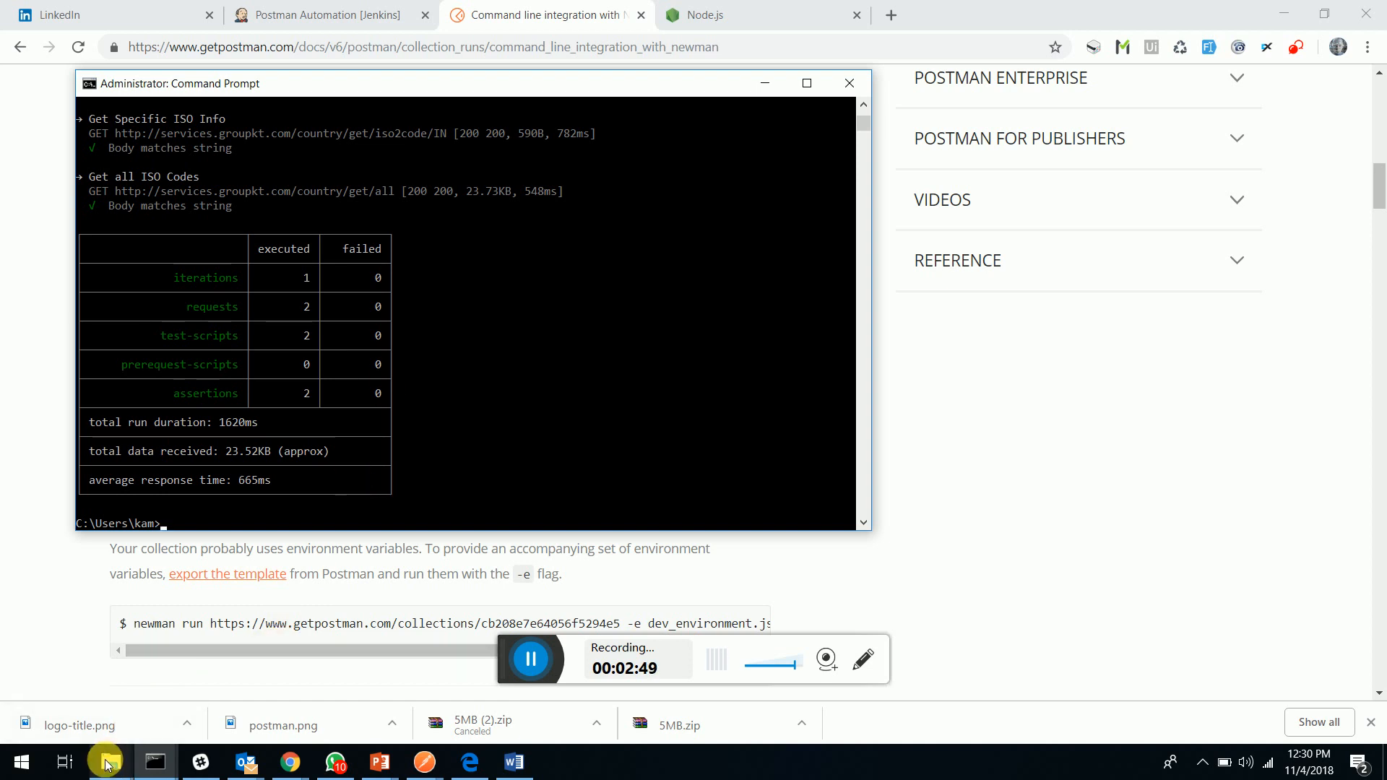
{"action": "left_click", "coordinate": [105, 761]}
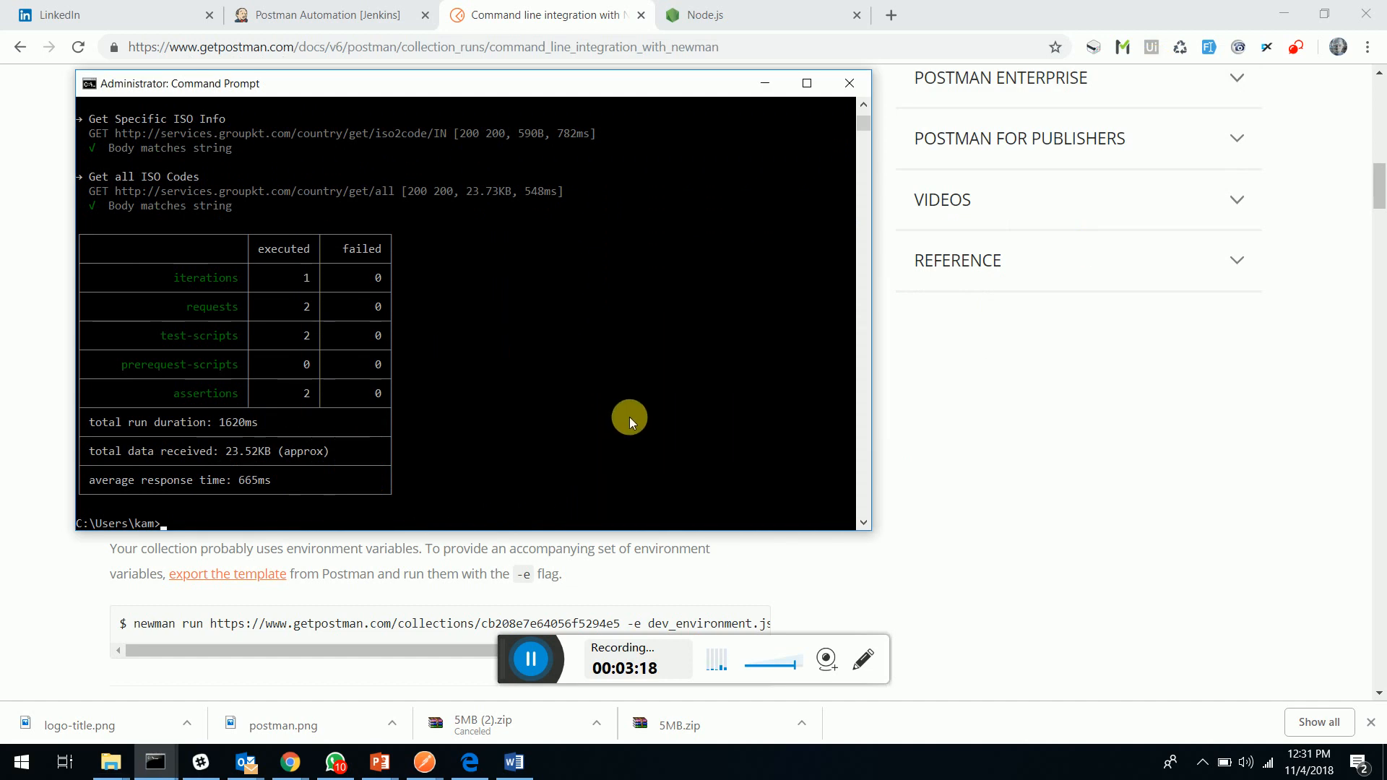
{"action": "mouse_move", "coordinate": [646, 383]}
{"action": "type", "text": "n"}
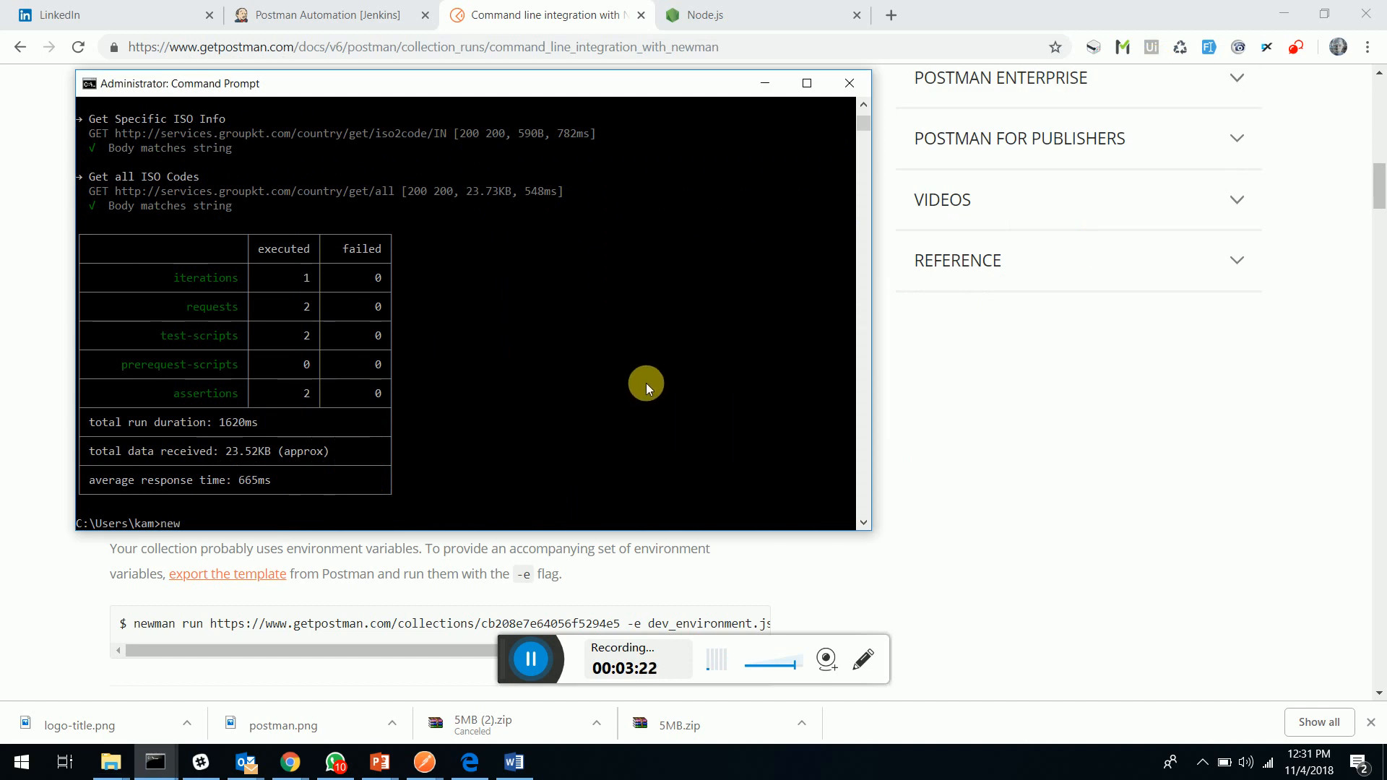
{"action": "type", "text": "ewman run"}
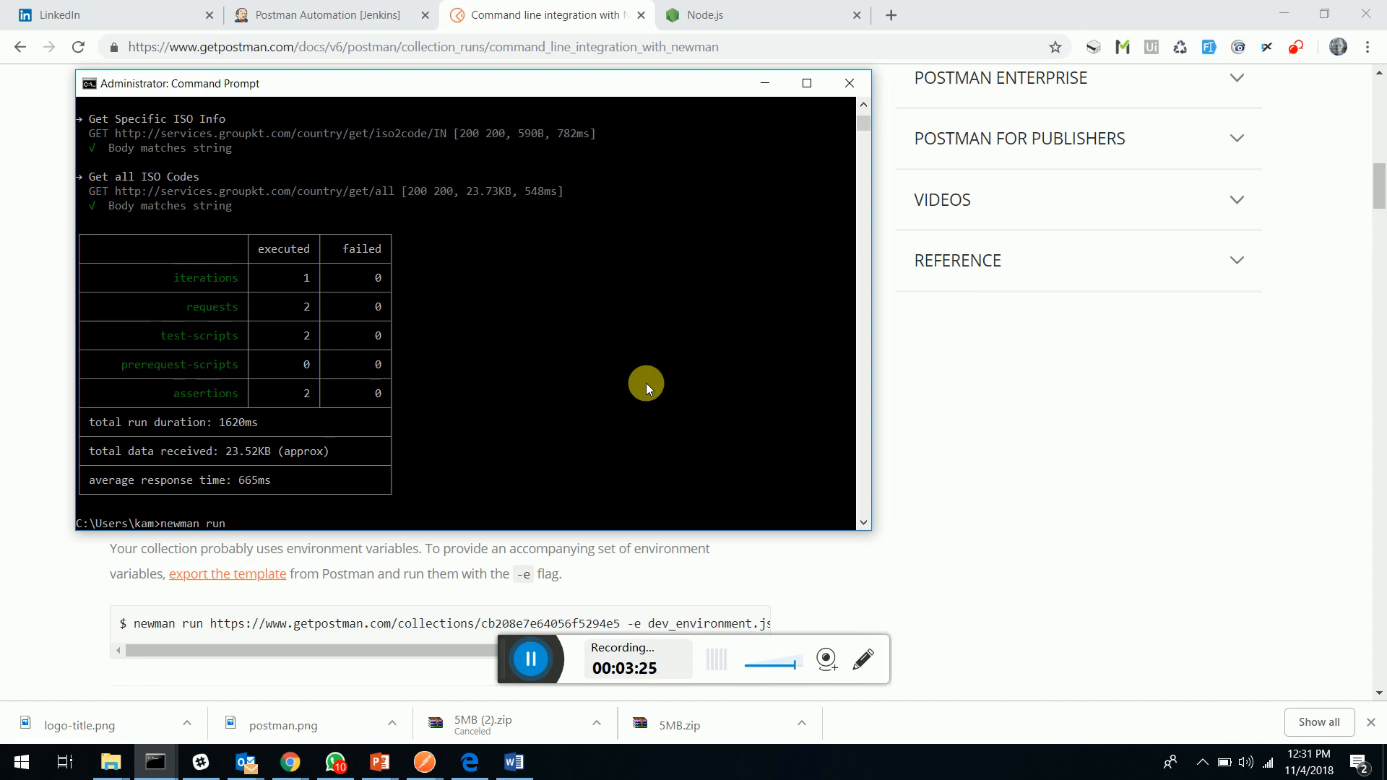
{"action": "type", "text": "c:\\"}
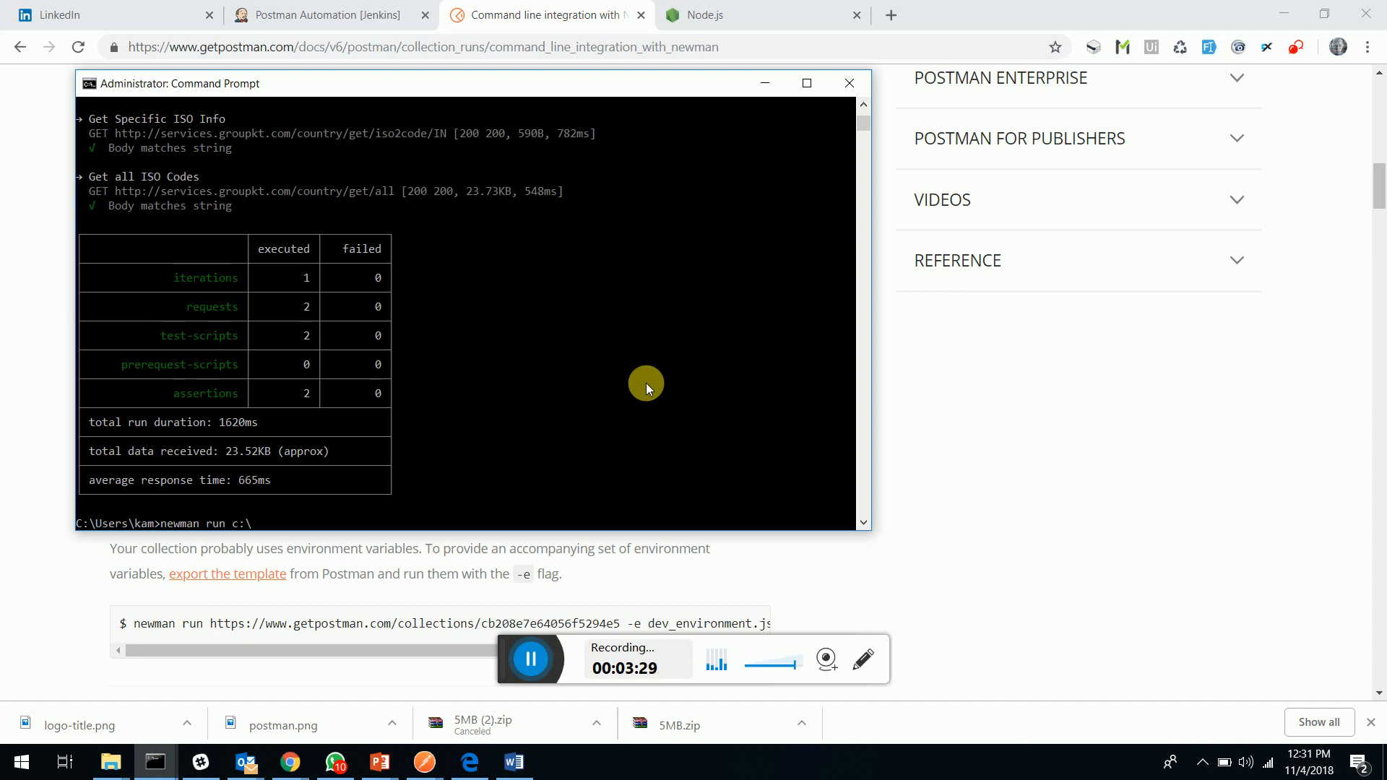
{"action": "type", "text": "Testostman_collection.json"}
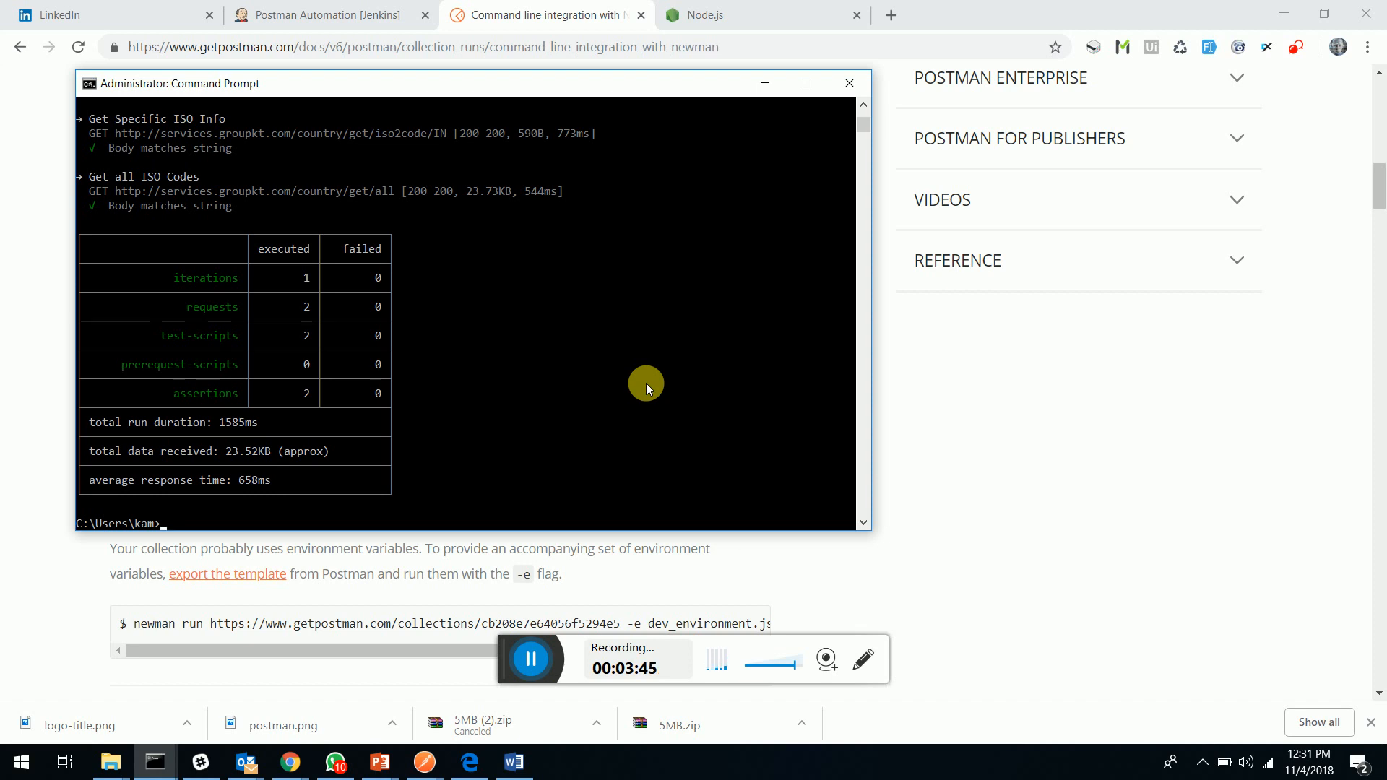
{"action": "mouse_move", "coordinate": [760, 244]}
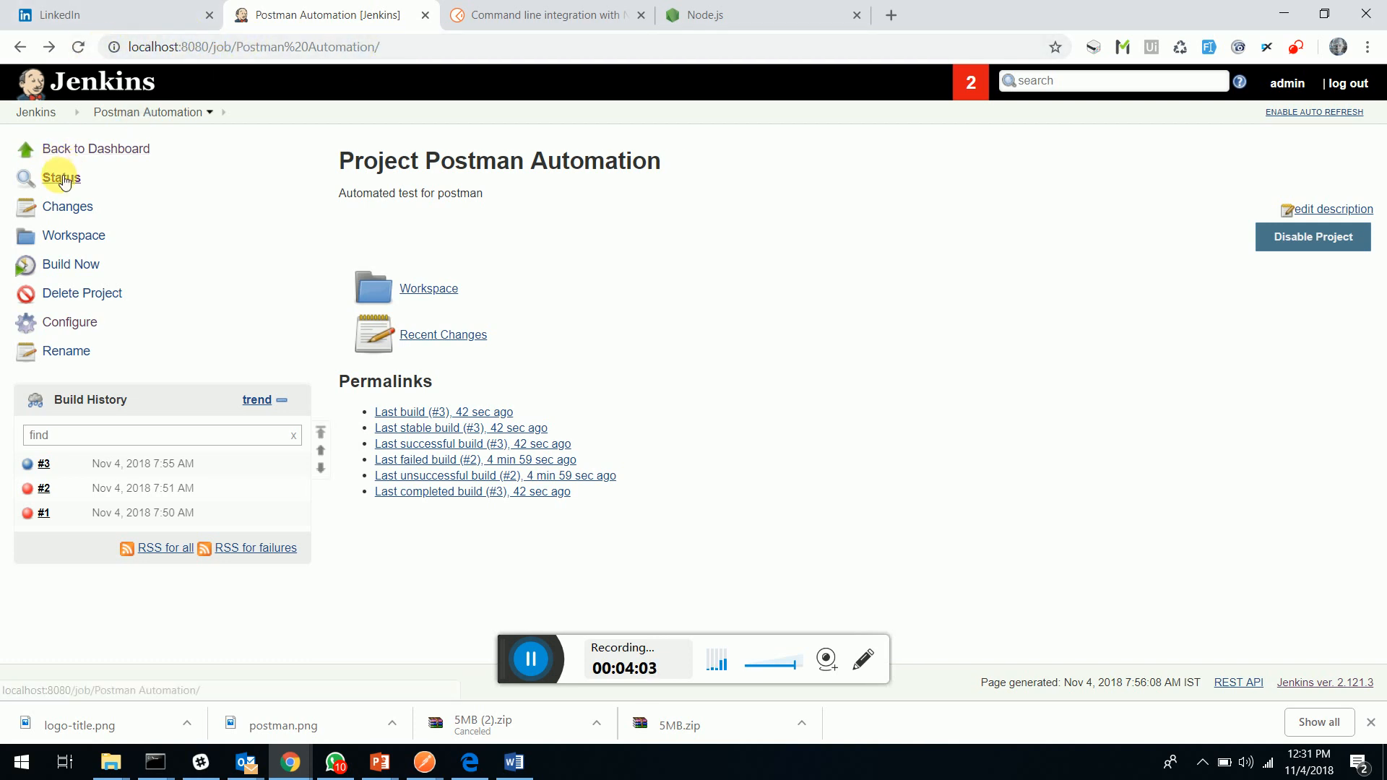
Step: Log in to Jenkins as admin and reach the dashboard listing the jobs
{"action": "left_click", "coordinate": [1346, 82]}
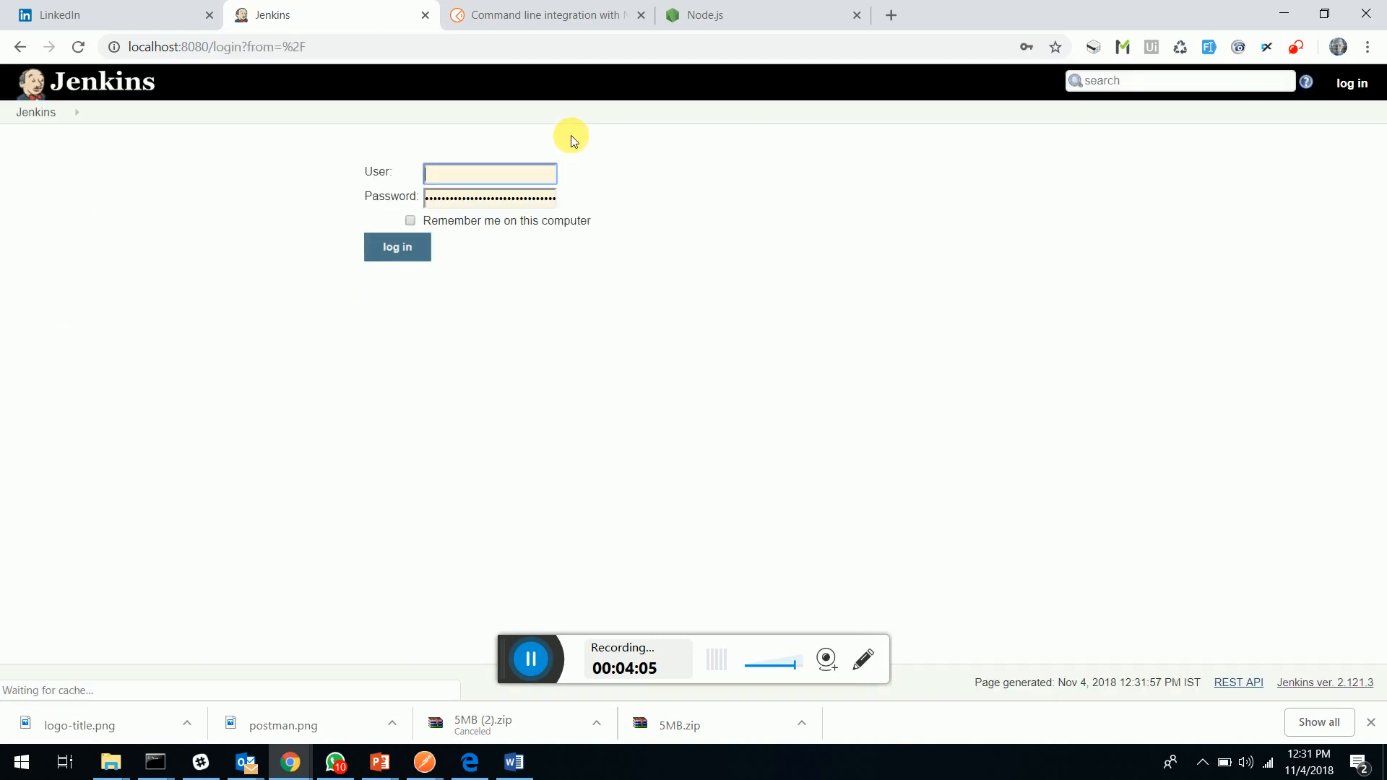
{"action": "left_click", "coordinate": [488, 173]}
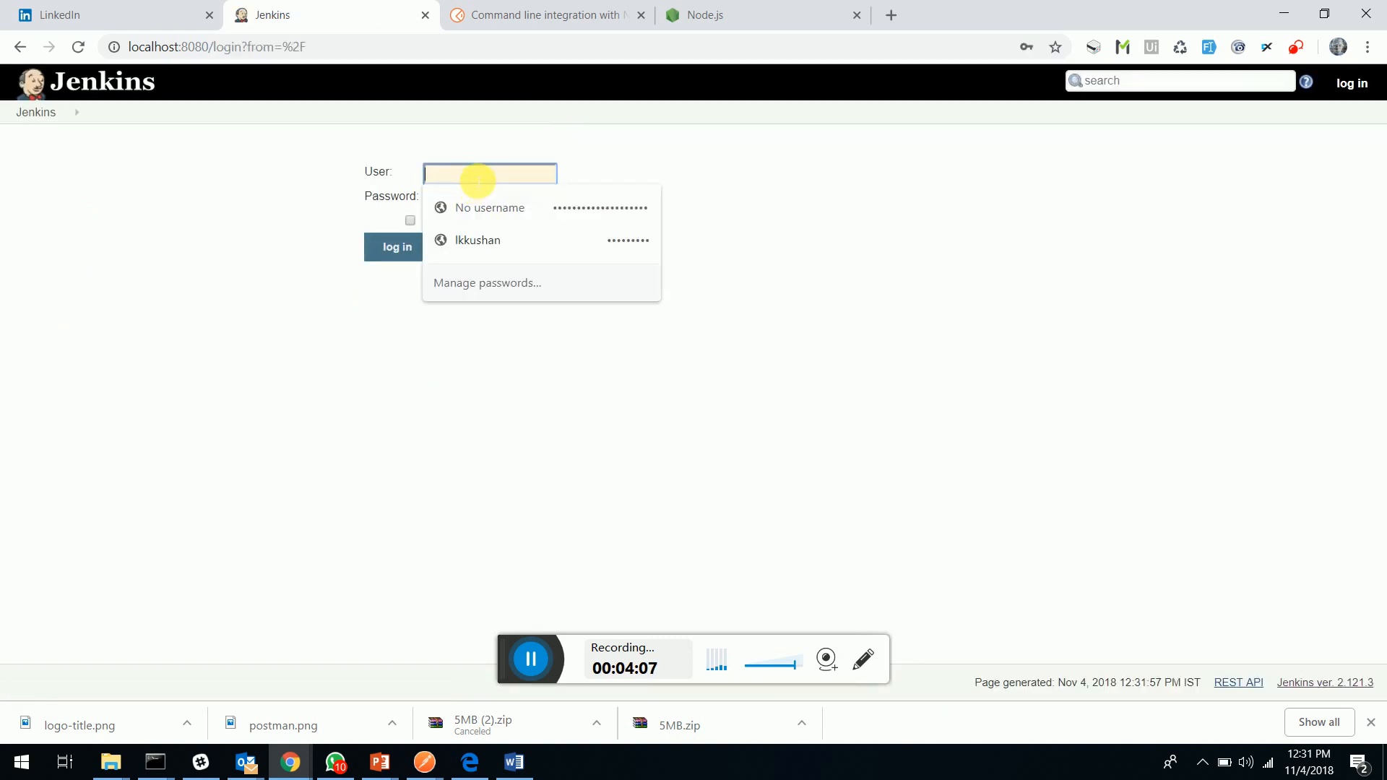
{"action": "type", "text": "admin"}
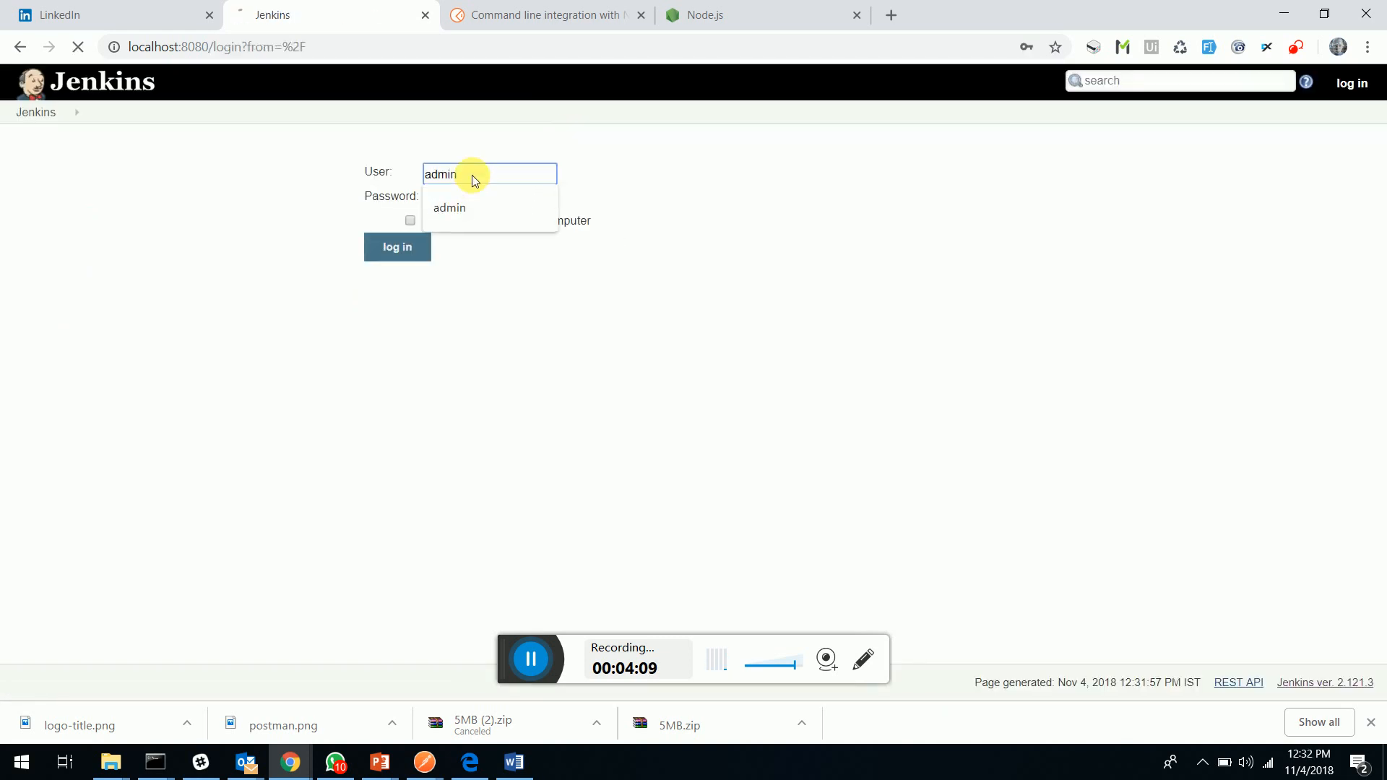
{"action": "left_click", "coordinate": [397, 247]}
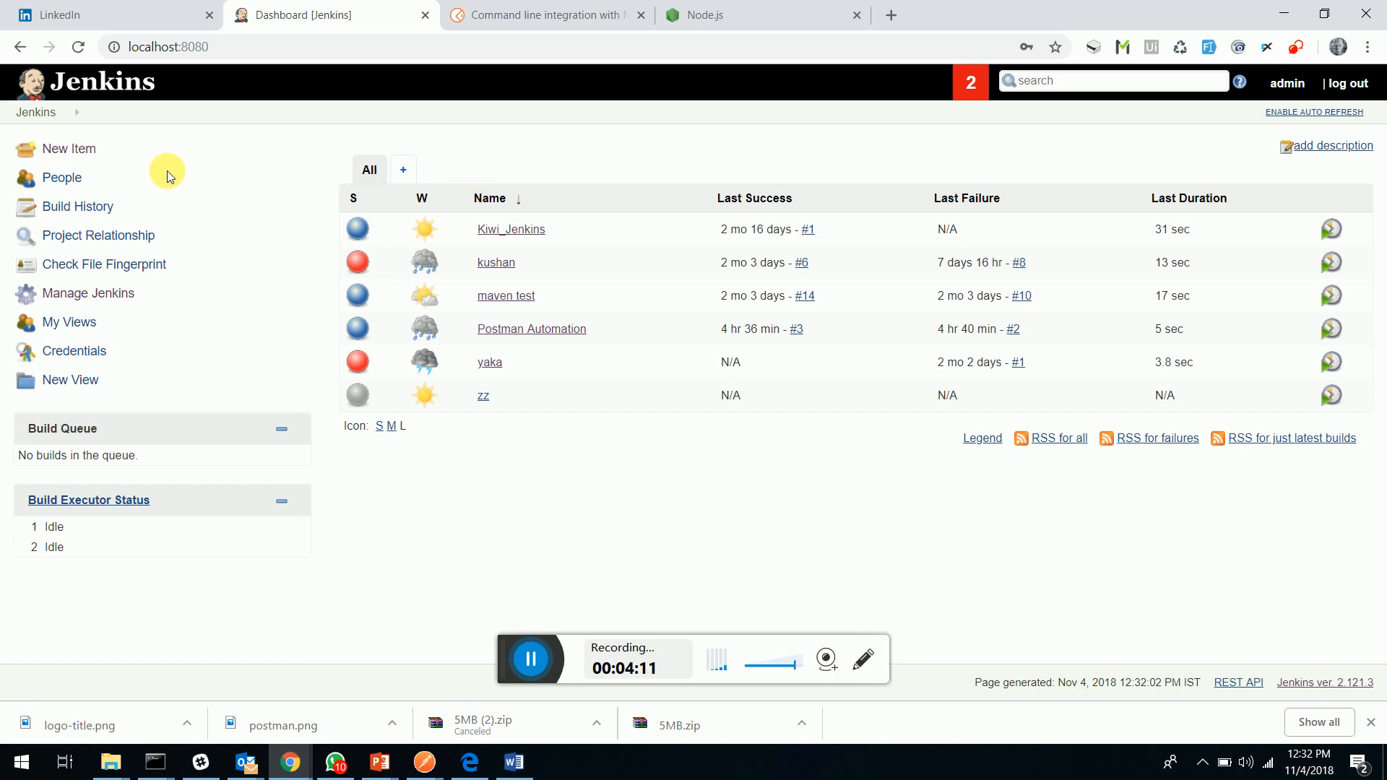
Step: Create a new freestyle job named MyPostMantest, landing on its configuration page
{"action": "left_click", "coordinate": [67, 149]}
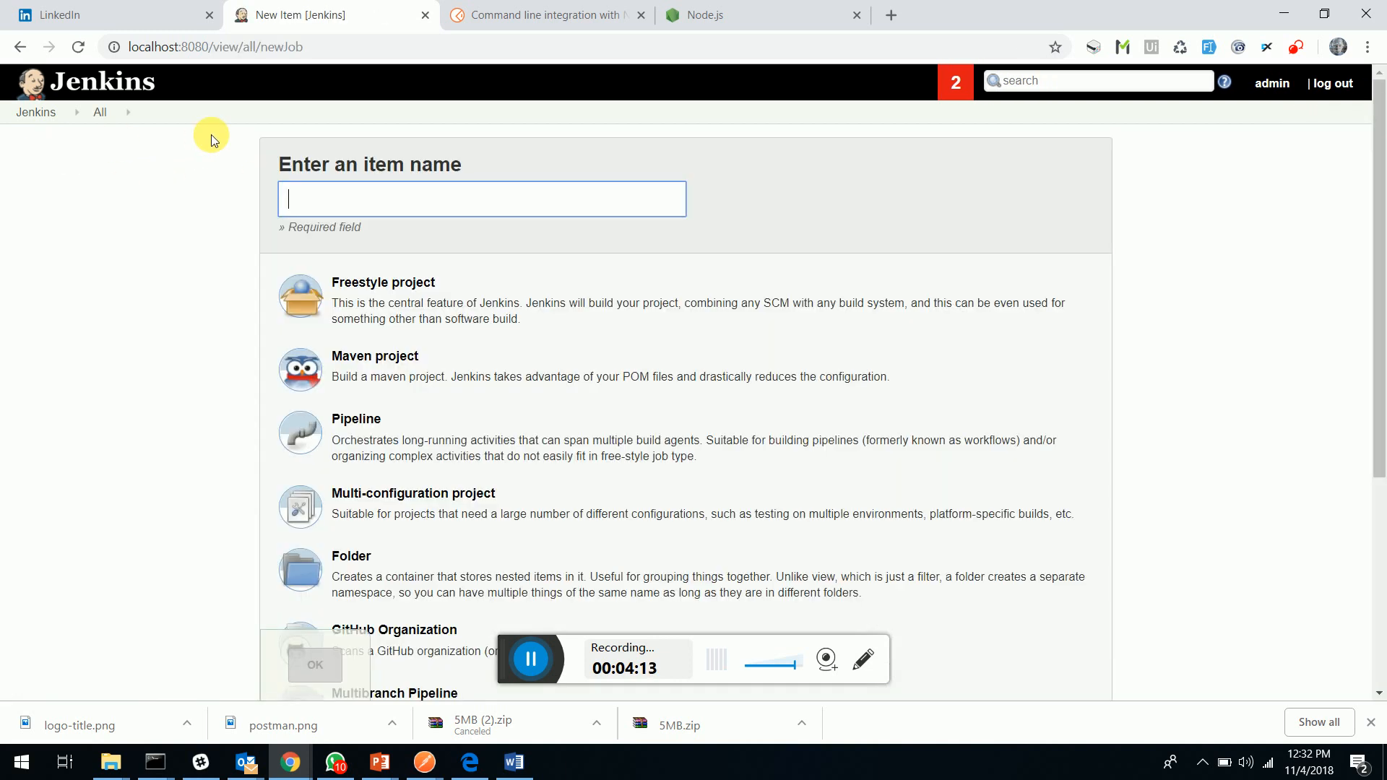
{"action": "type", "text": "My"}
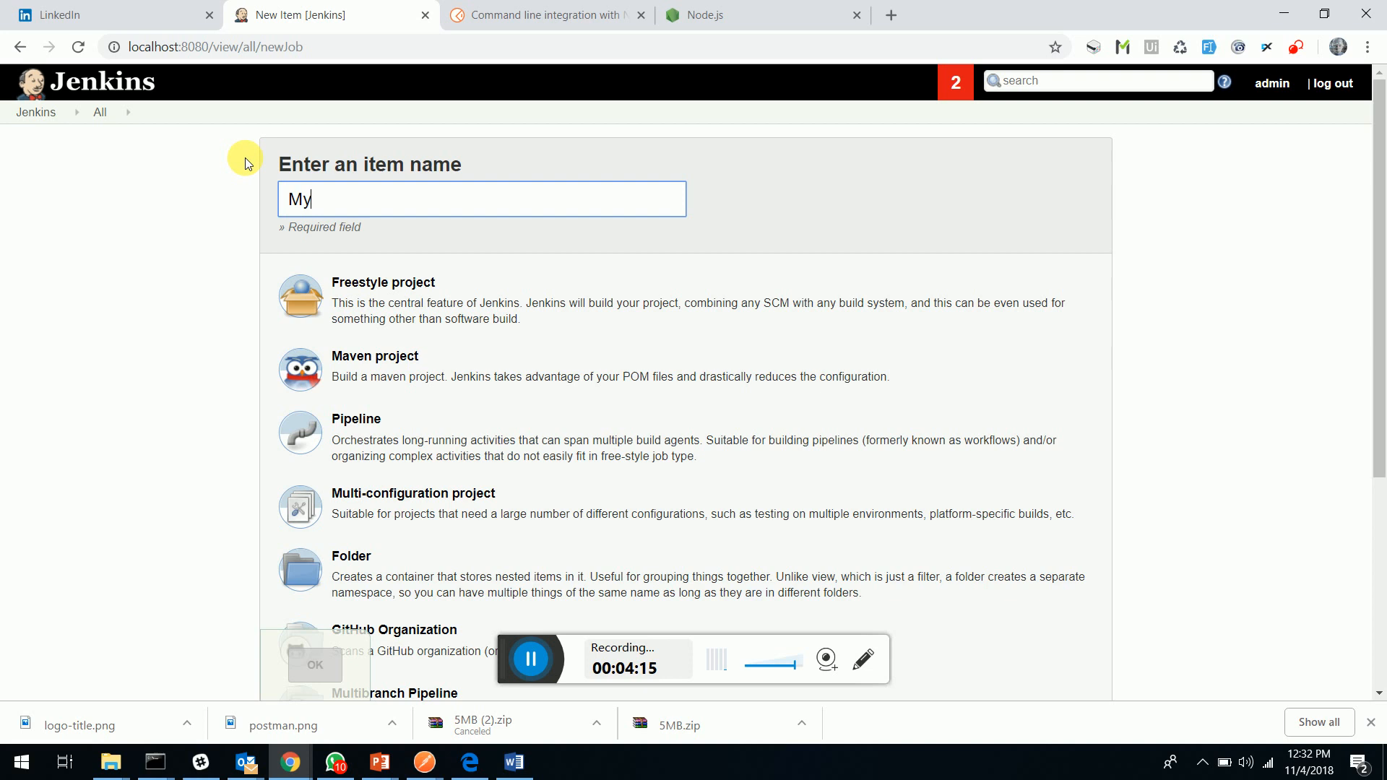
{"action": "type", "text": "Post"}
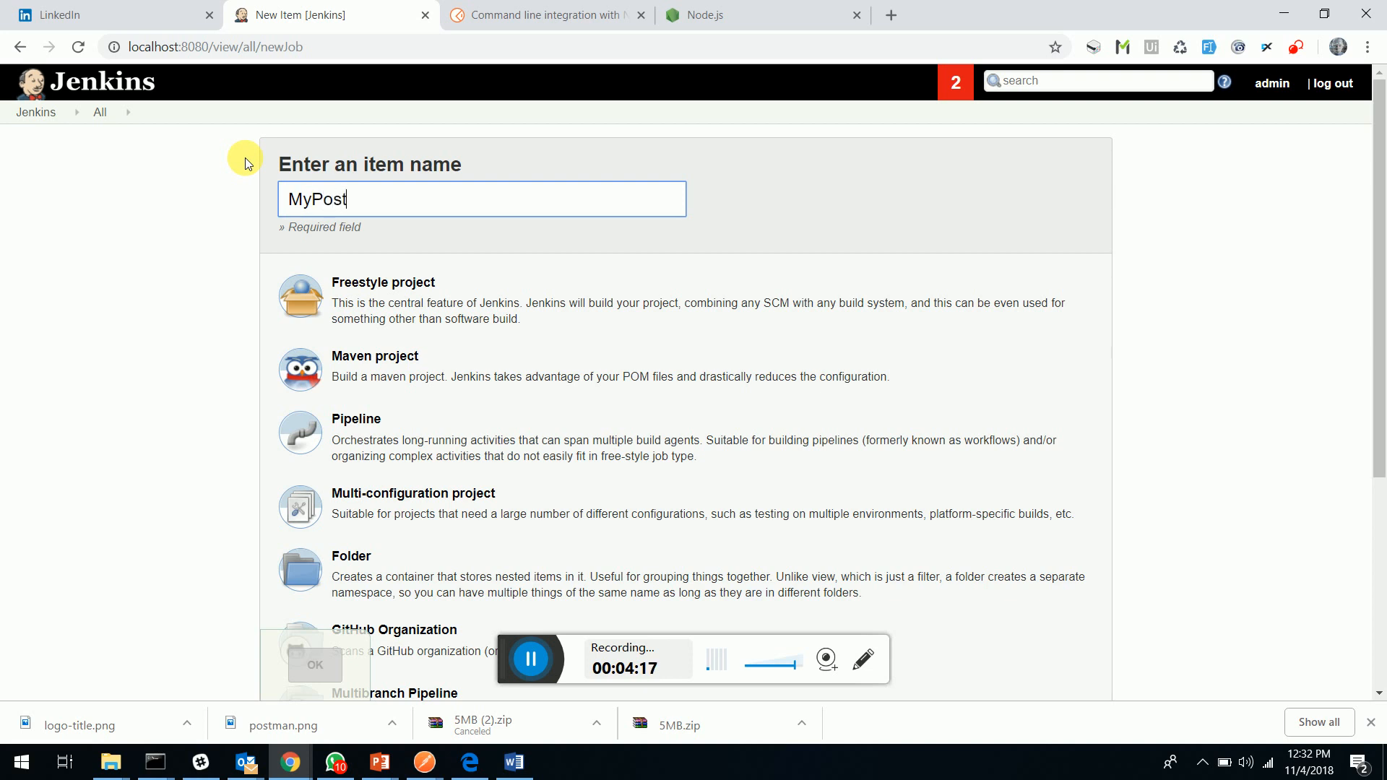
{"action": "type", "text": "Mantest"}
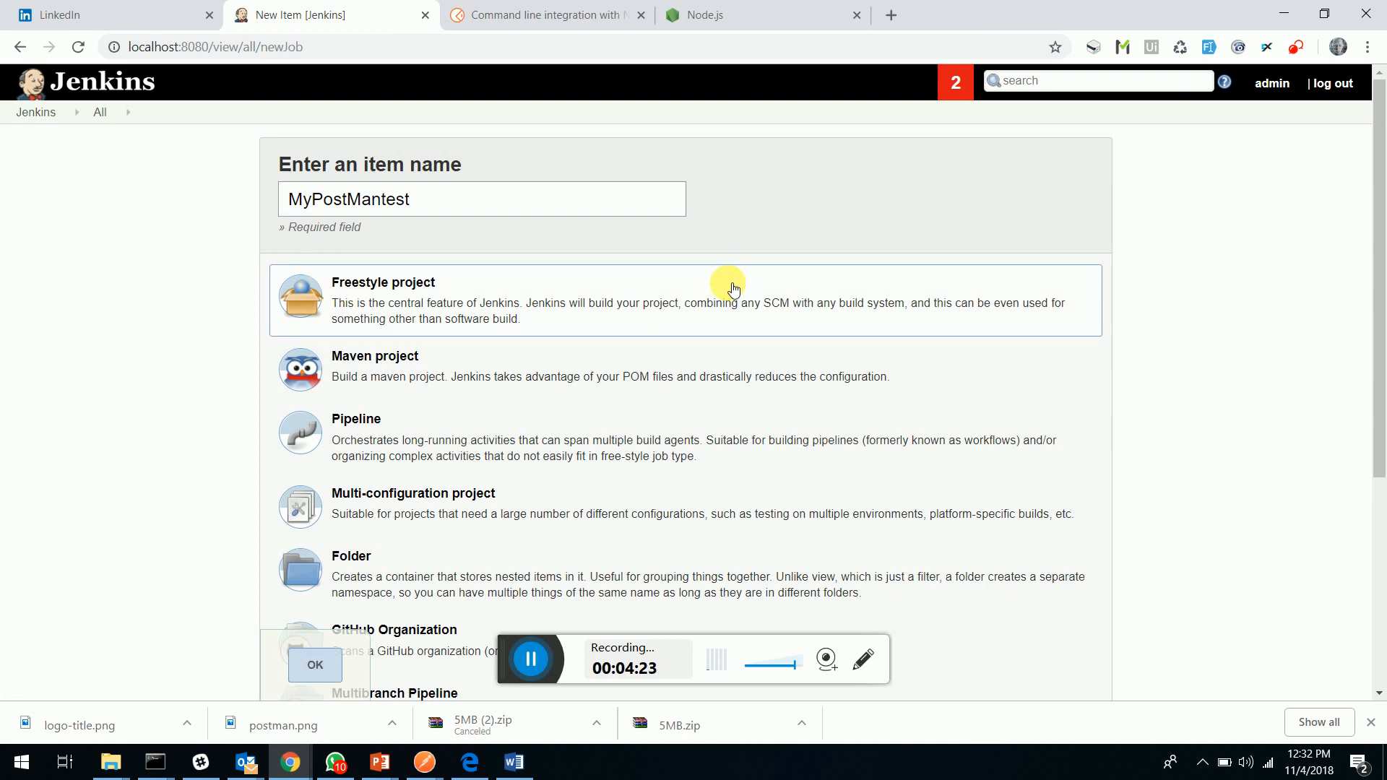
{"action": "left_click", "coordinate": [315, 664]}
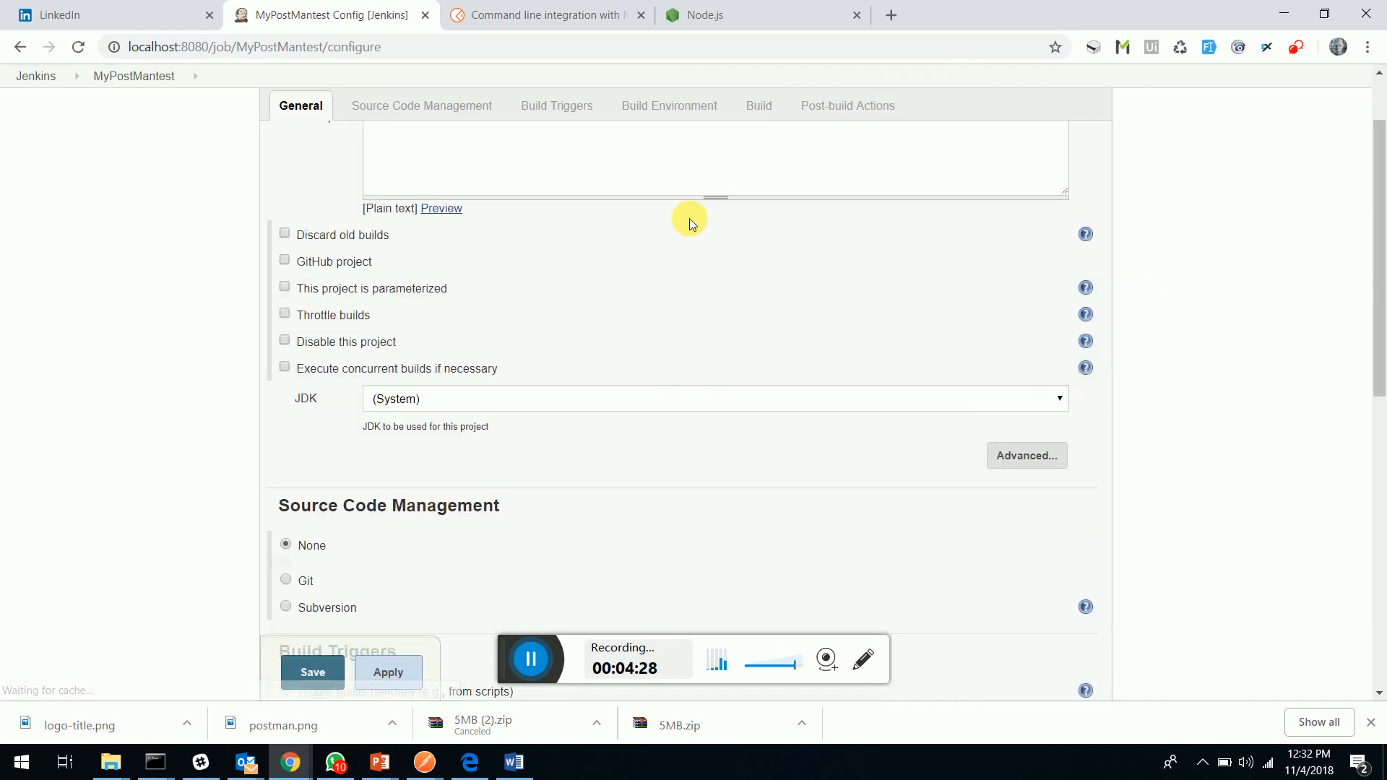
Step: Add an Execute Windows batch command build step with the newman run command and save the job
{"action": "left_click", "coordinate": [670, 105]}
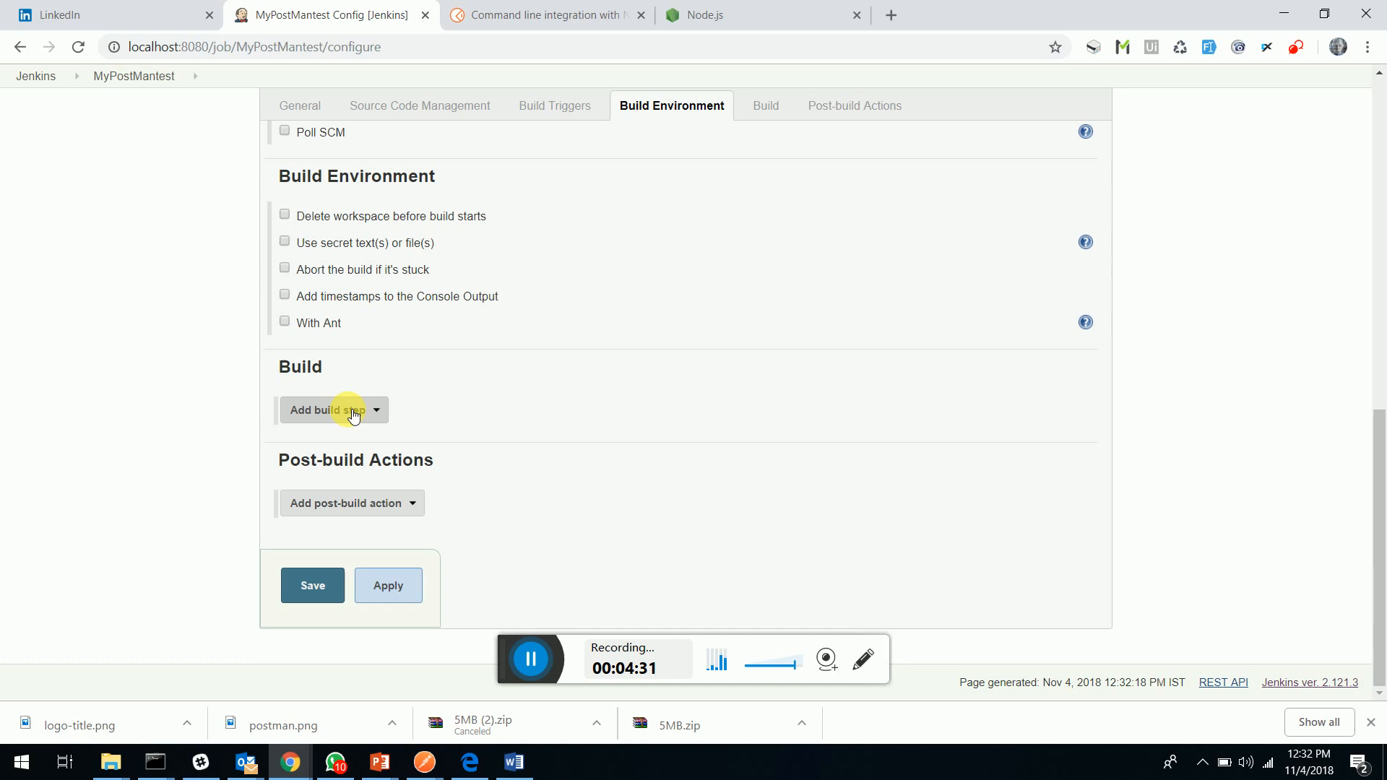
{"action": "left_click", "coordinate": [328, 410]}
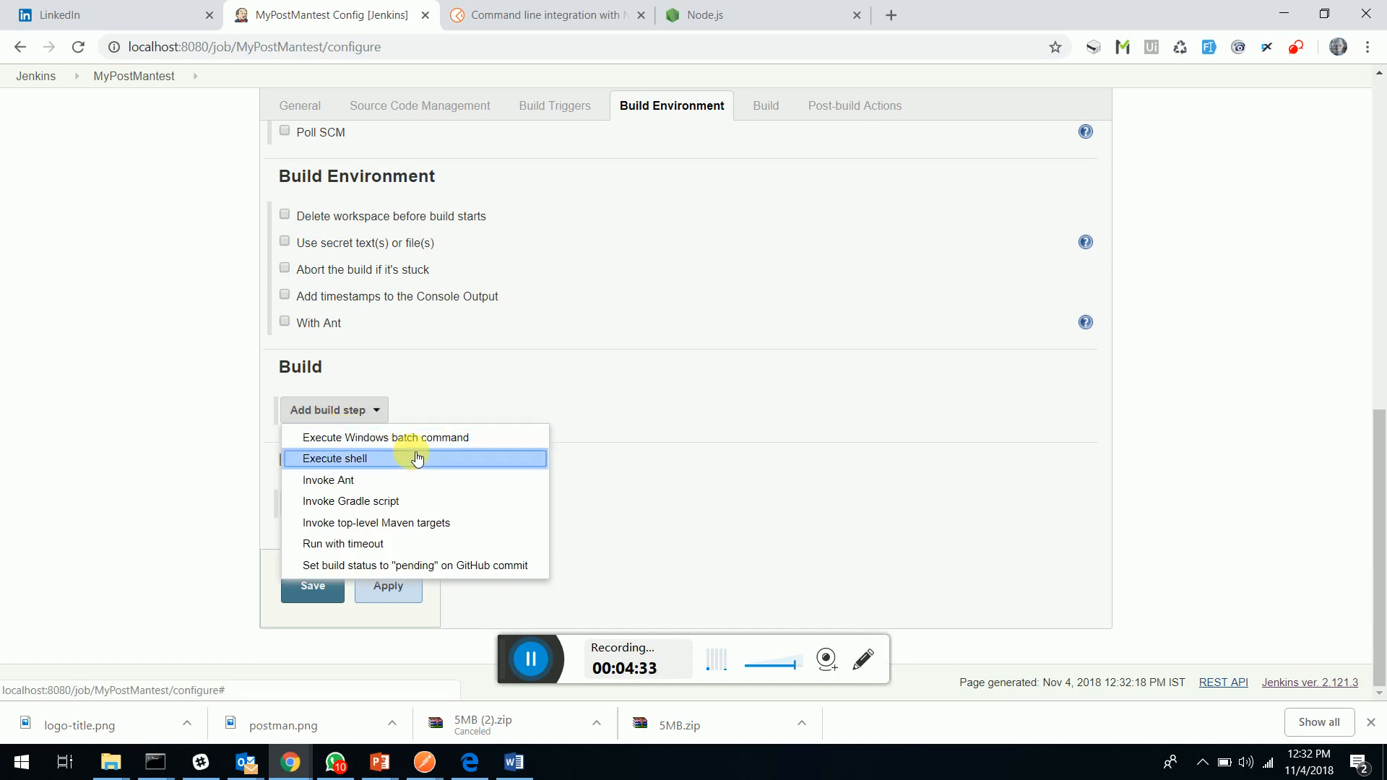
{"action": "mouse_move", "coordinate": [416, 444]}
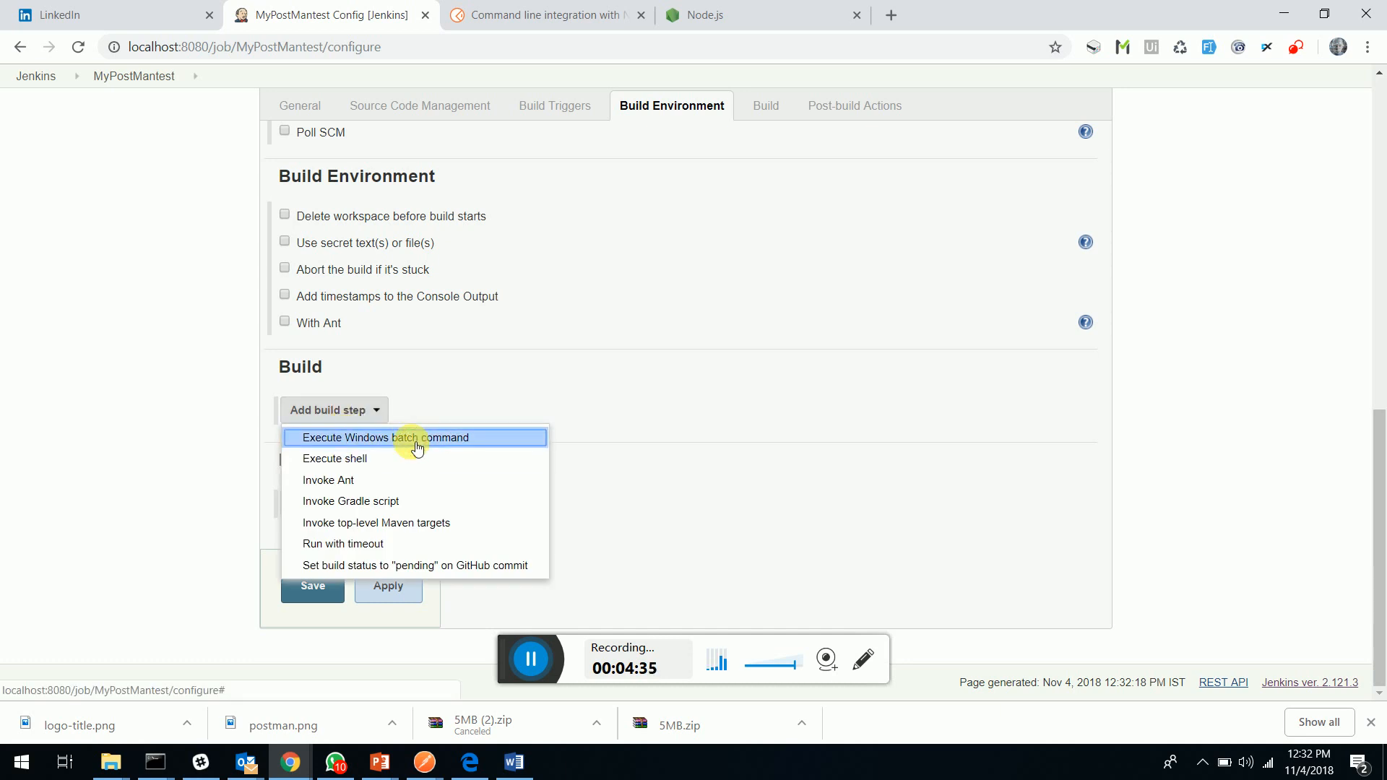
{"action": "left_click", "coordinate": [416, 438]}
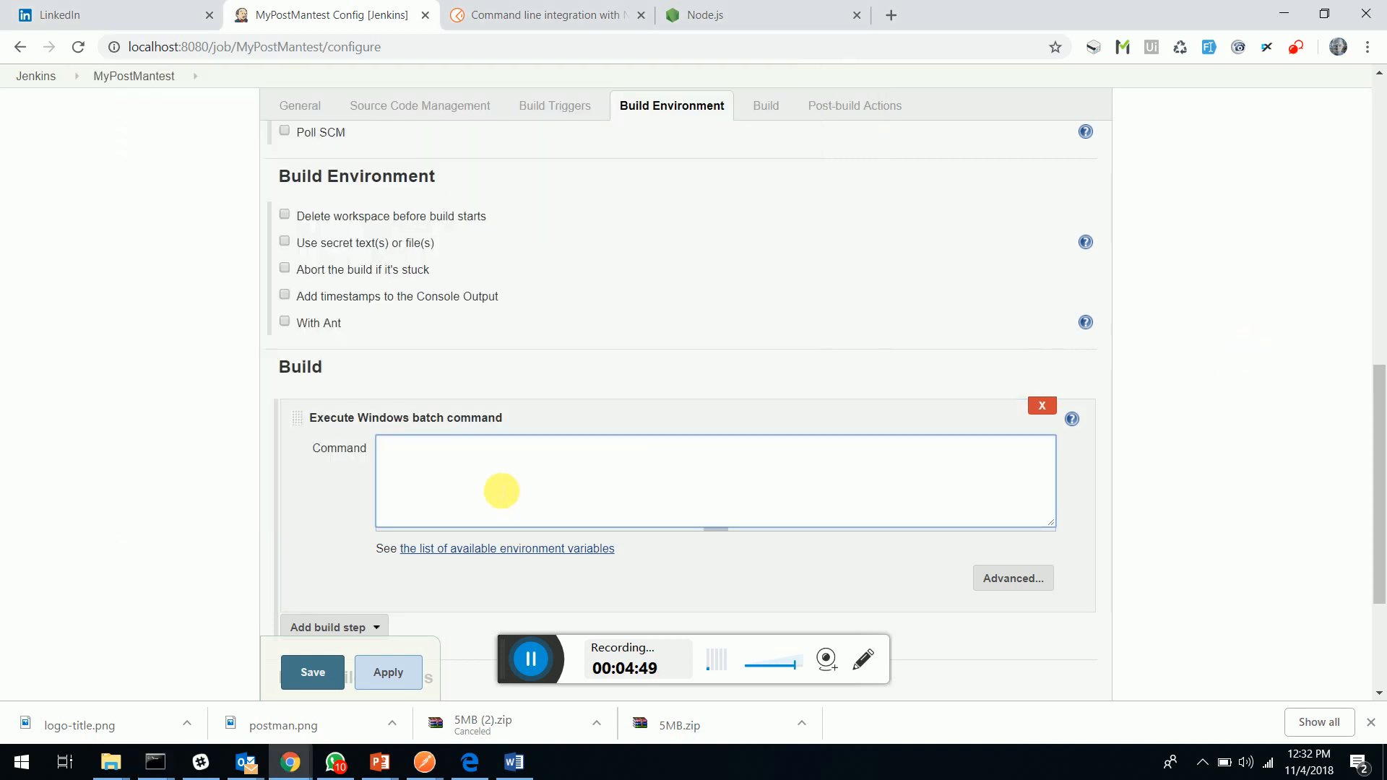
{"action": "left_click", "coordinate": [312, 672]}
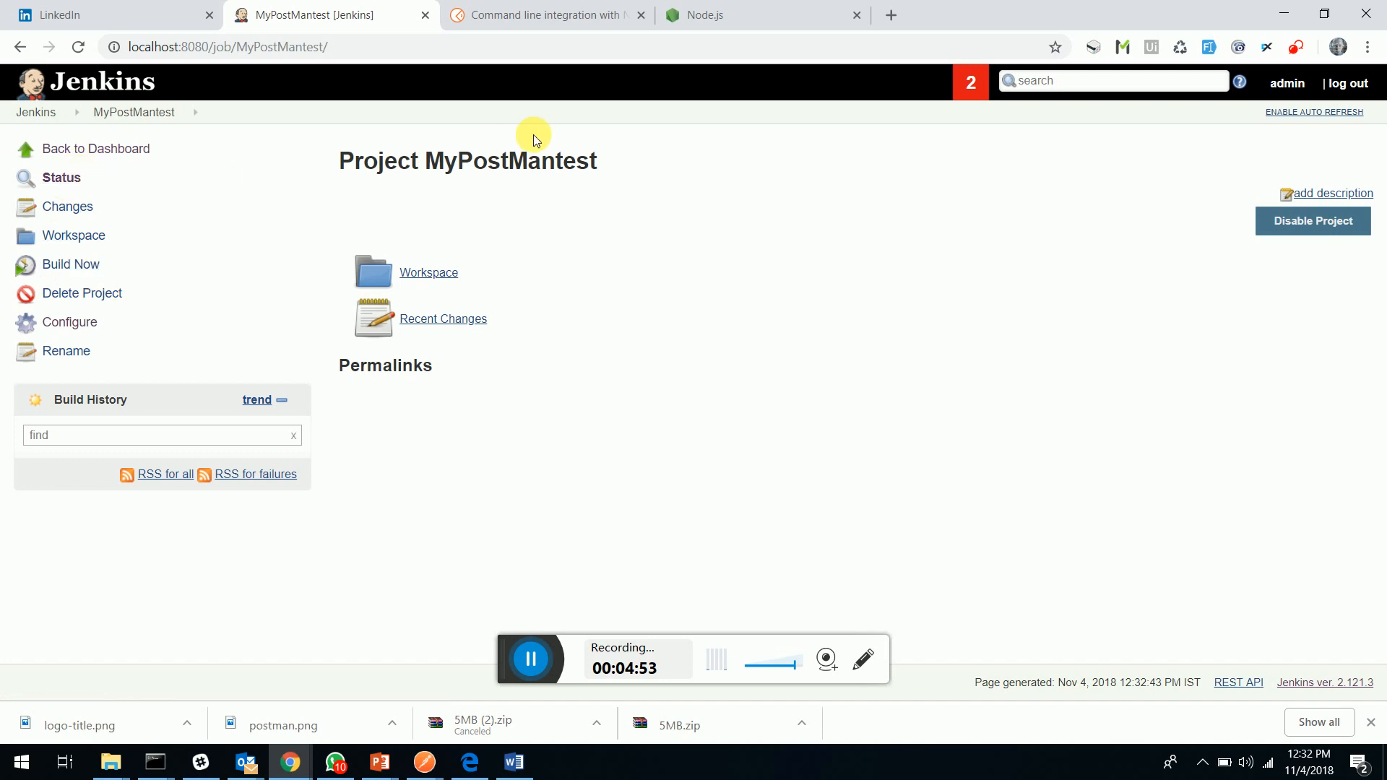
{"action": "mouse_move", "coordinate": [75, 269]}
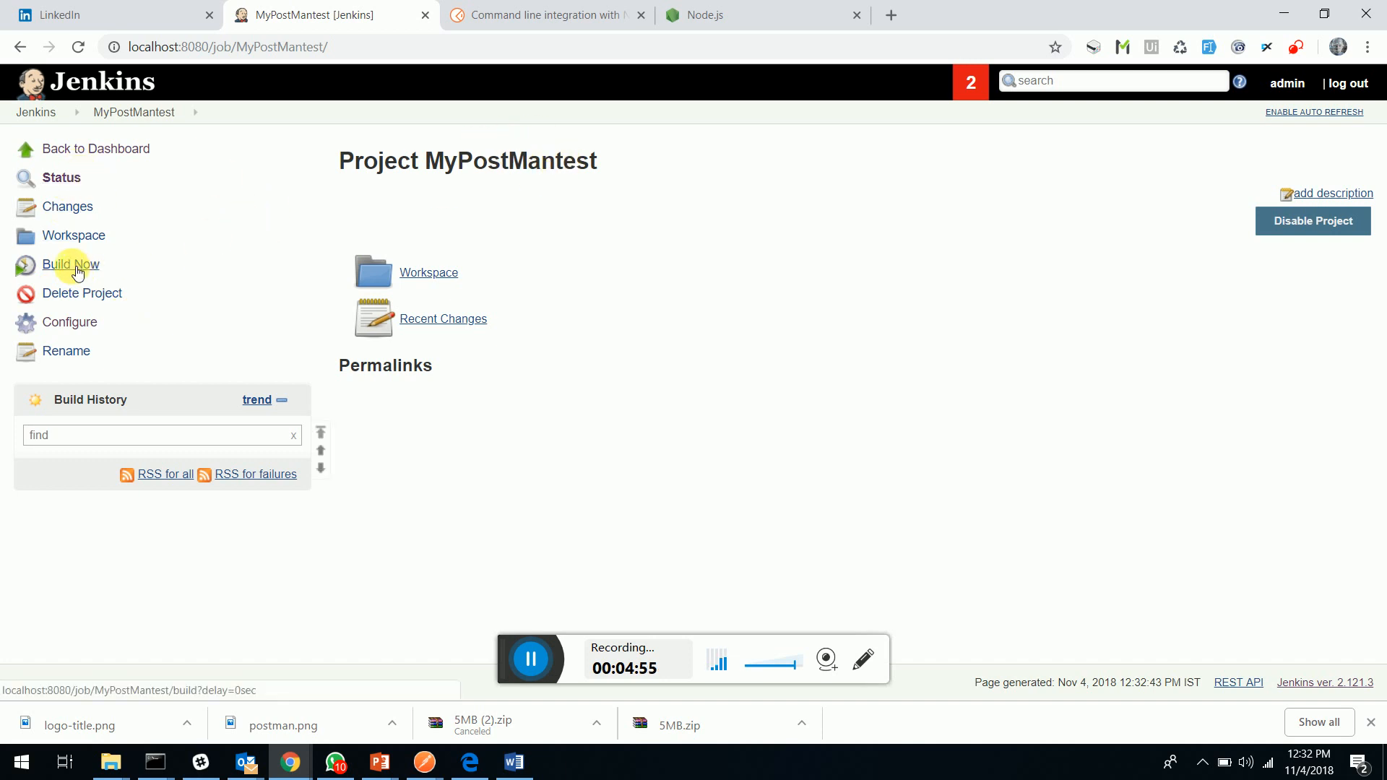
Step: Build MyPostMantest now and view build #1's console output ending with Finished: SUCCESS
{"action": "left_click", "coordinate": [69, 265]}
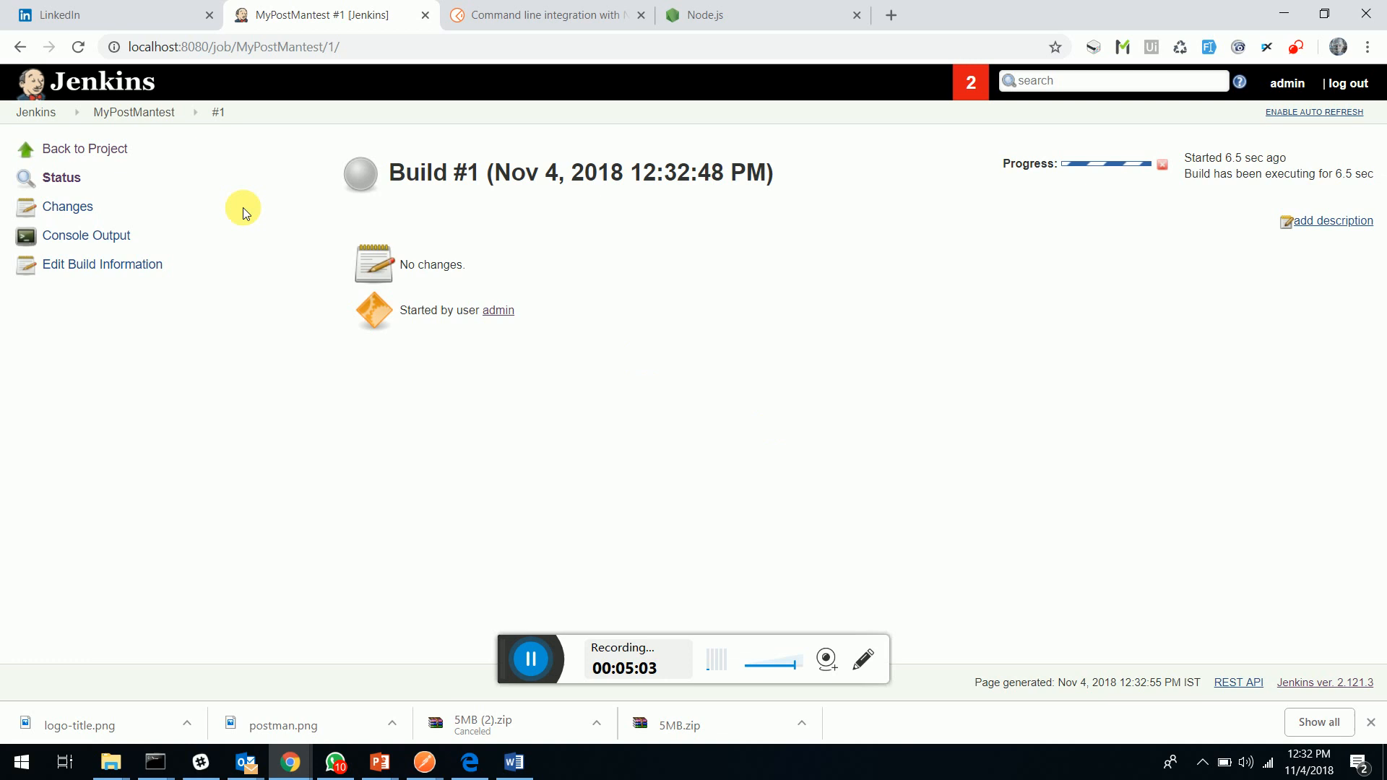
{"action": "left_click", "coordinate": [85, 235]}
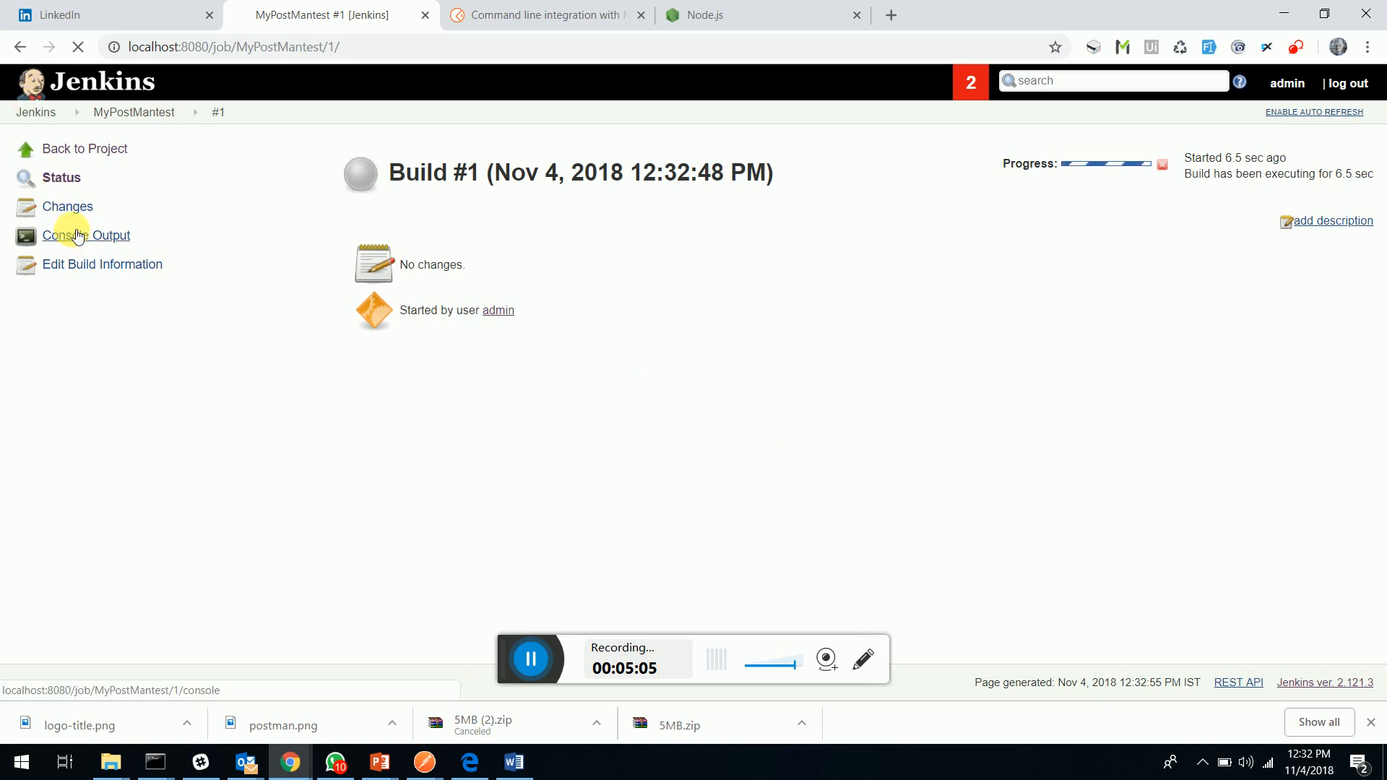
{"action": "left_click", "coordinate": [85, 235]}
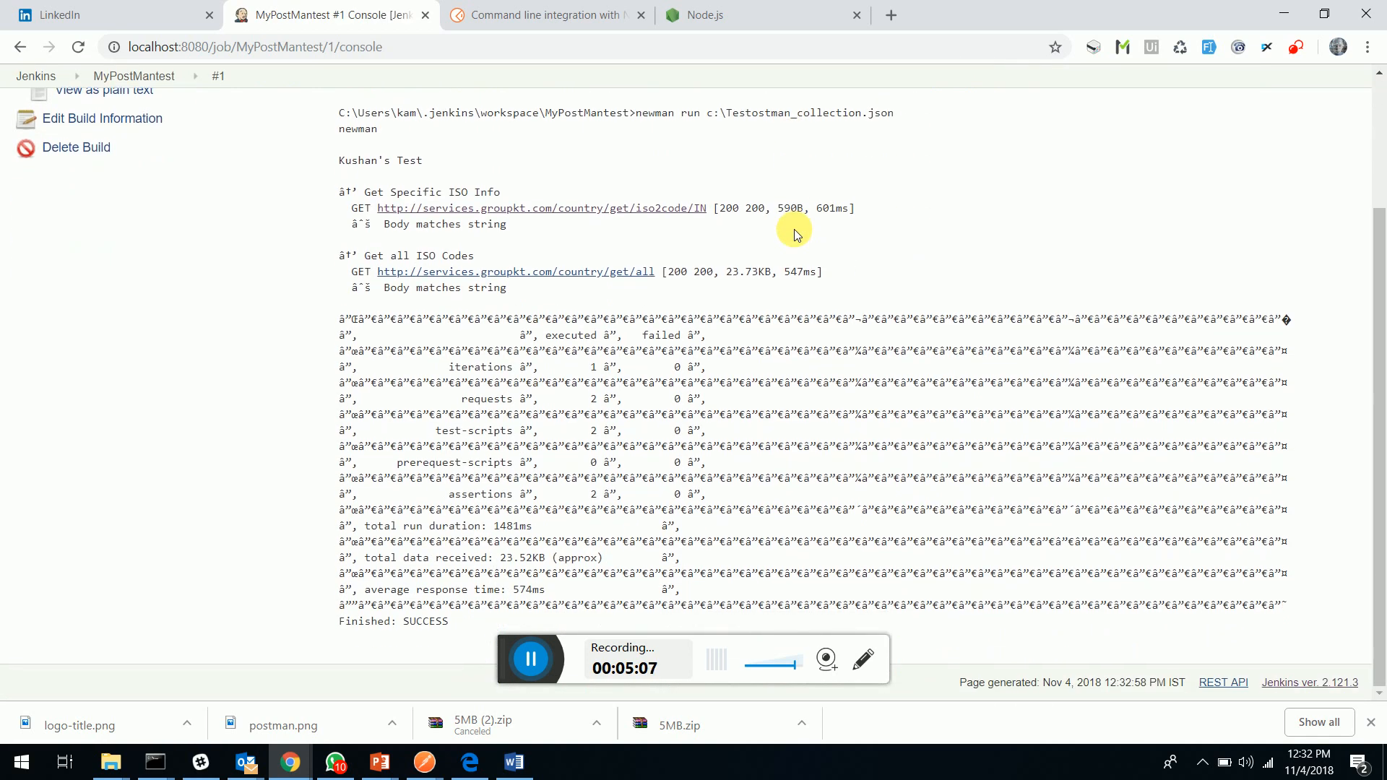
{"action": "mouse_move", "coordinate": [401, 268]}
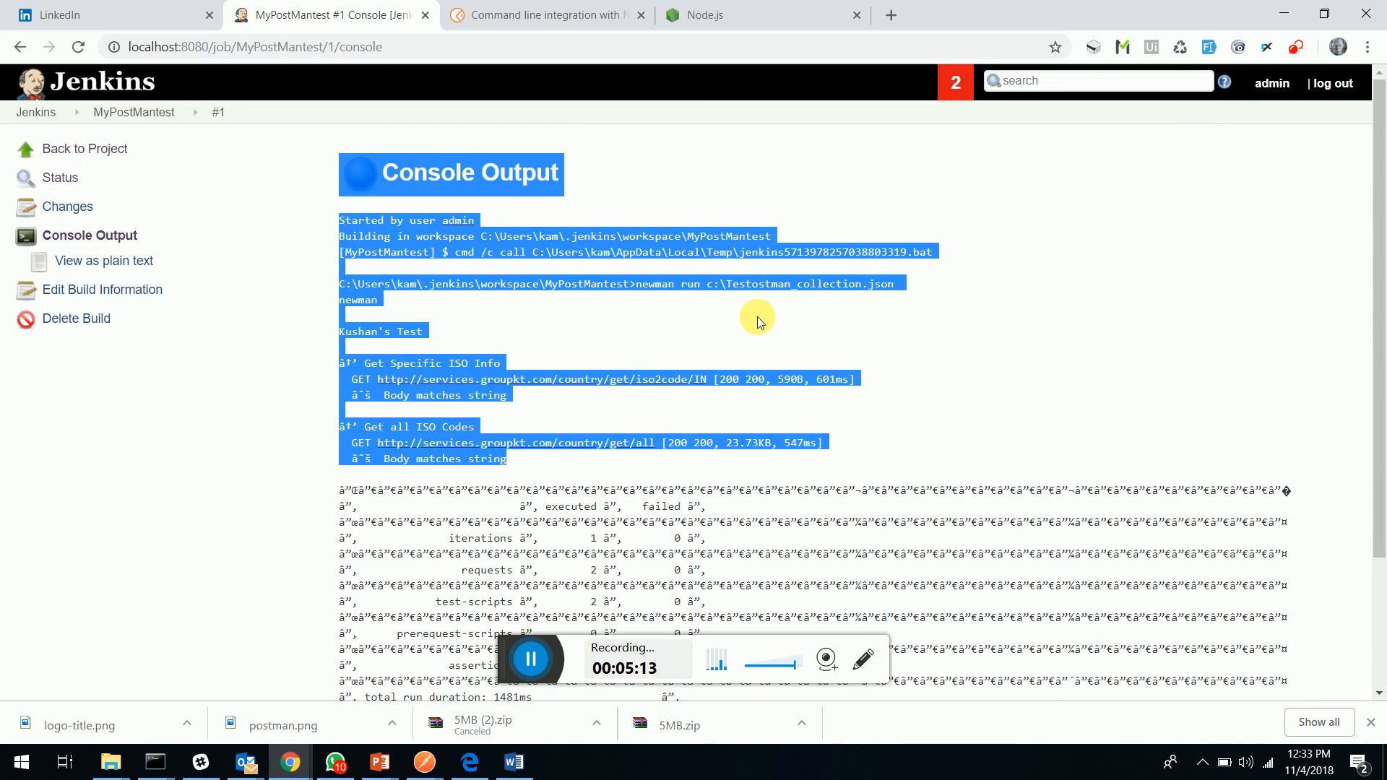
{"action": "scroll", "scroll_direction": "down", "scroll_amount": 3}
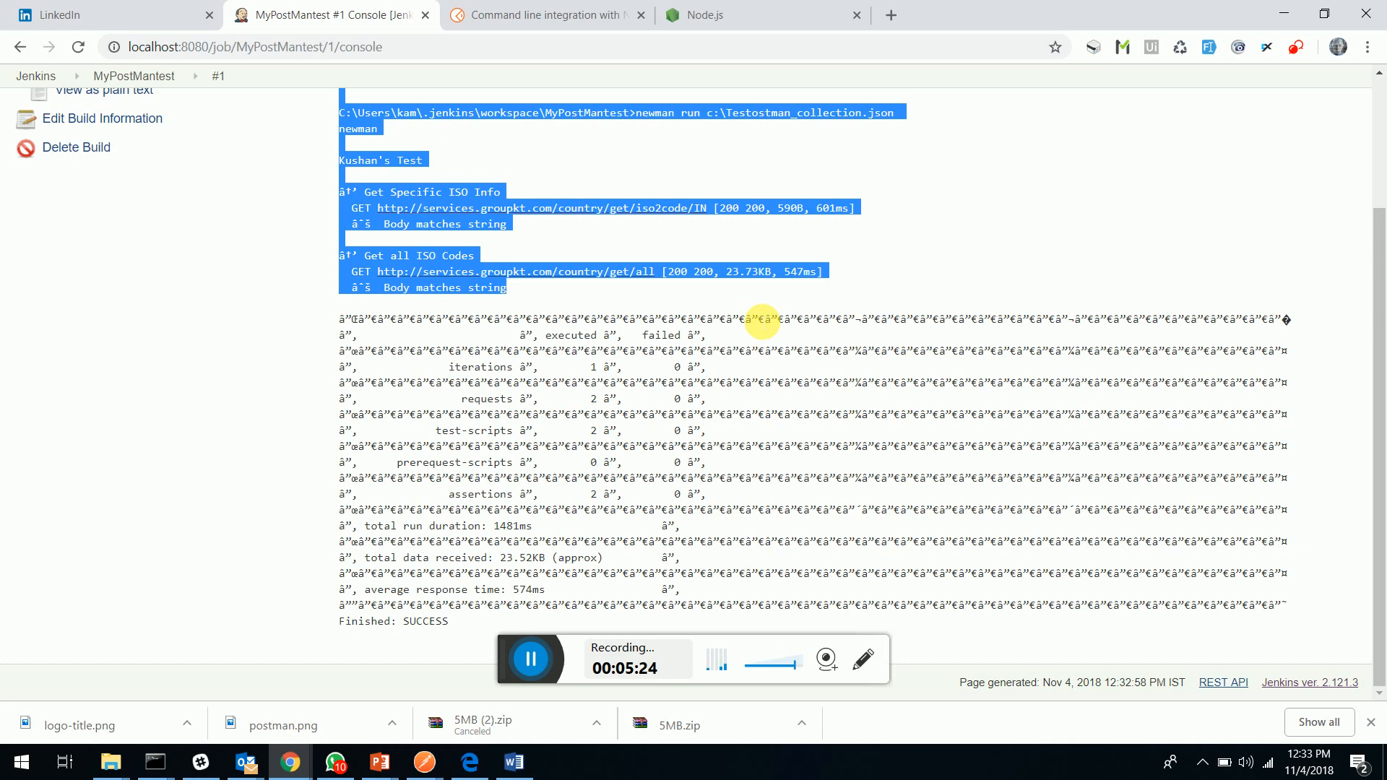
{"action": "mouse_move", "coordinate": [818, 298]}
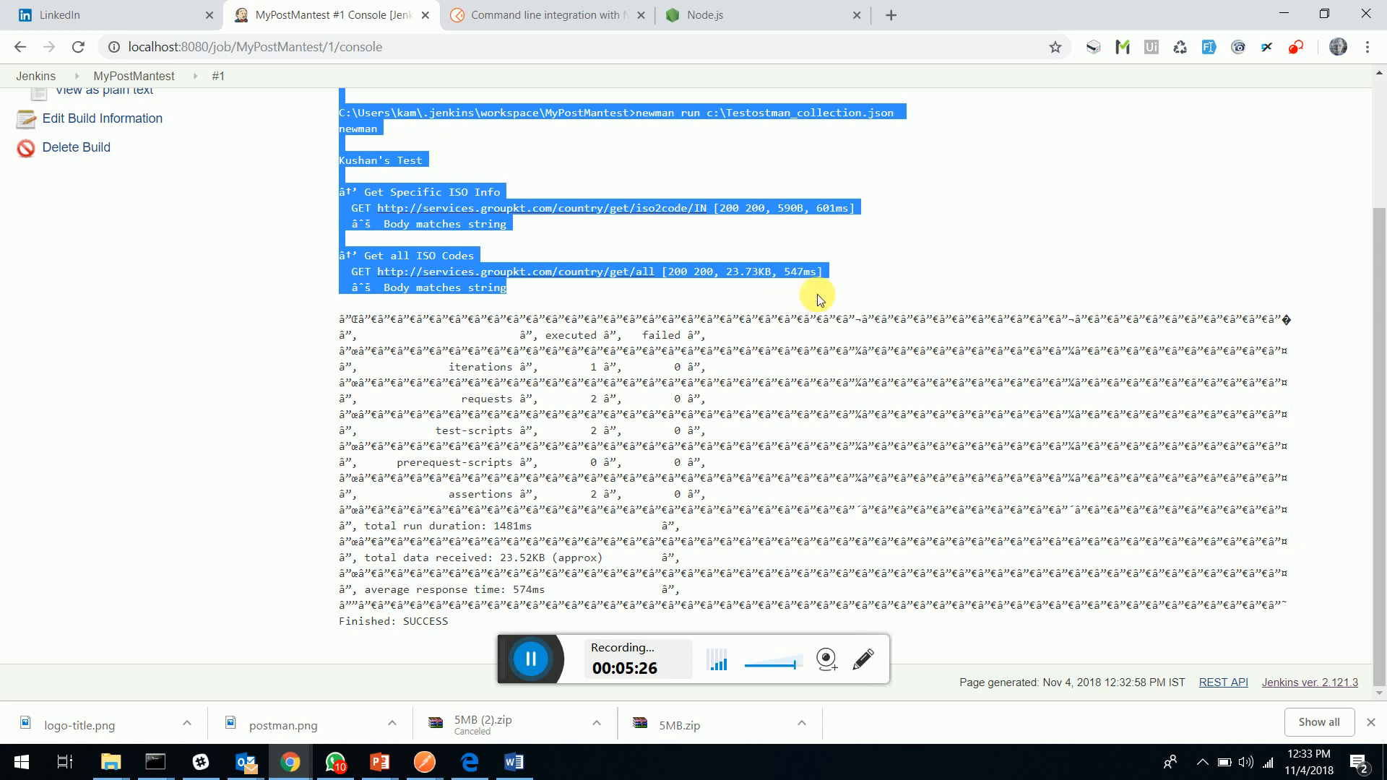
{"action": "mouse_move", "coordinate": [781, 284]}
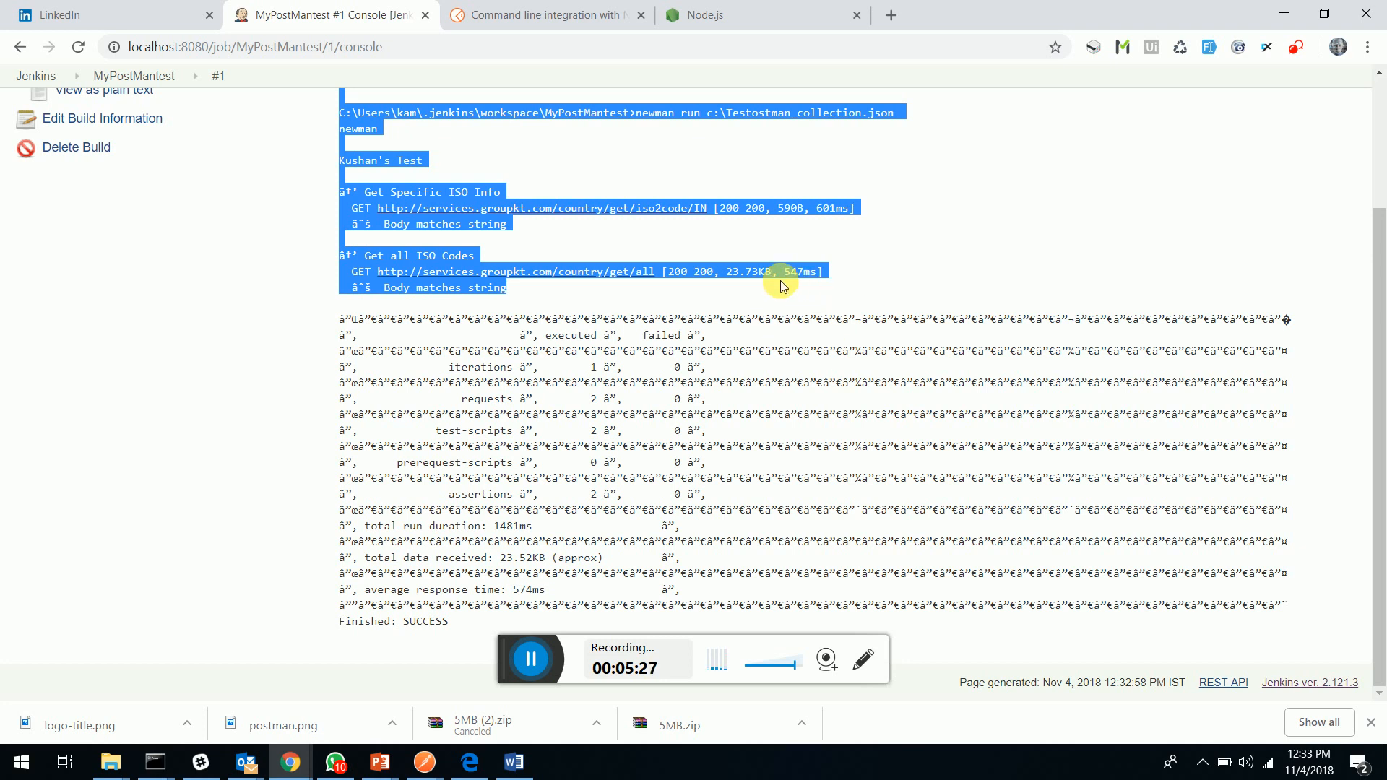